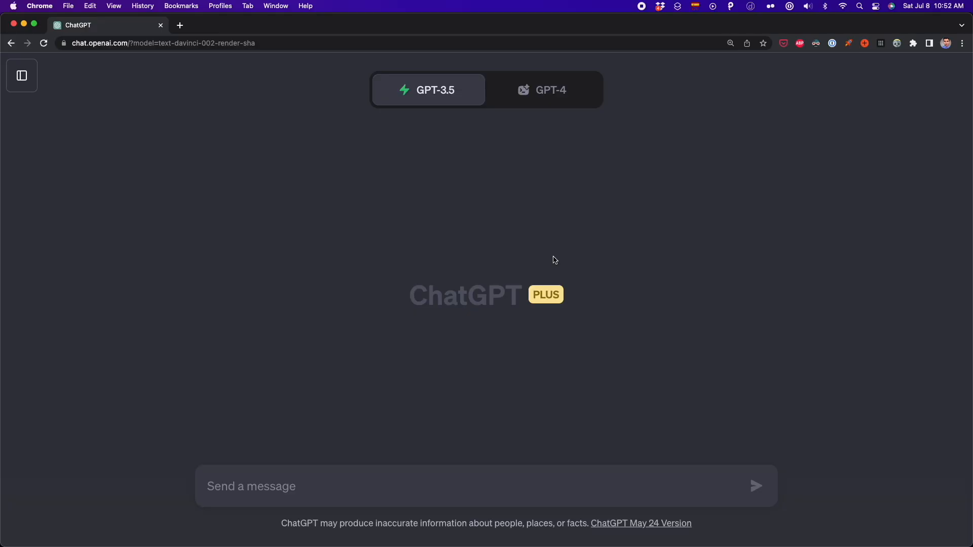
- Switch the chat to GPT-4 Code Interpreter and start attaching population_total.csv
click(549, 90)
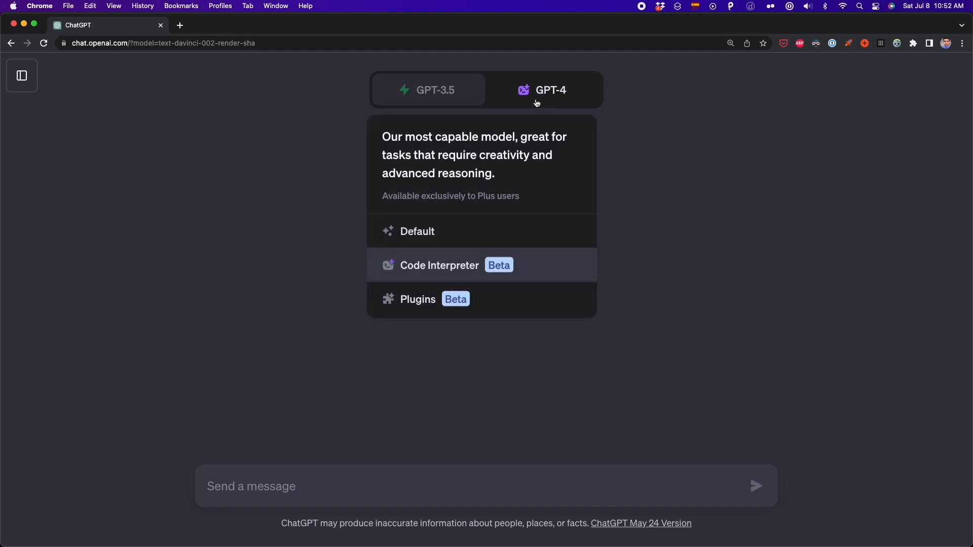
mouse_move(471, 271)
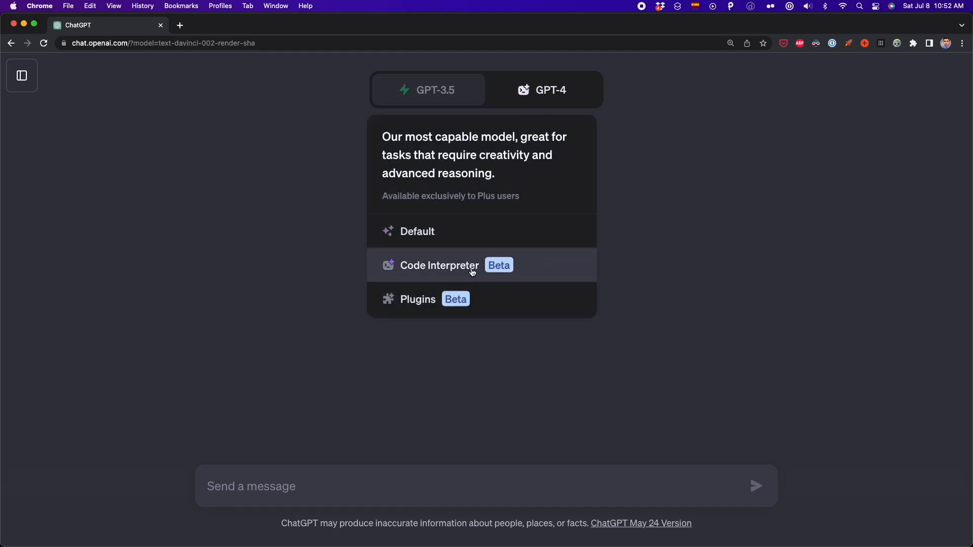
mouse_move(482, 276)
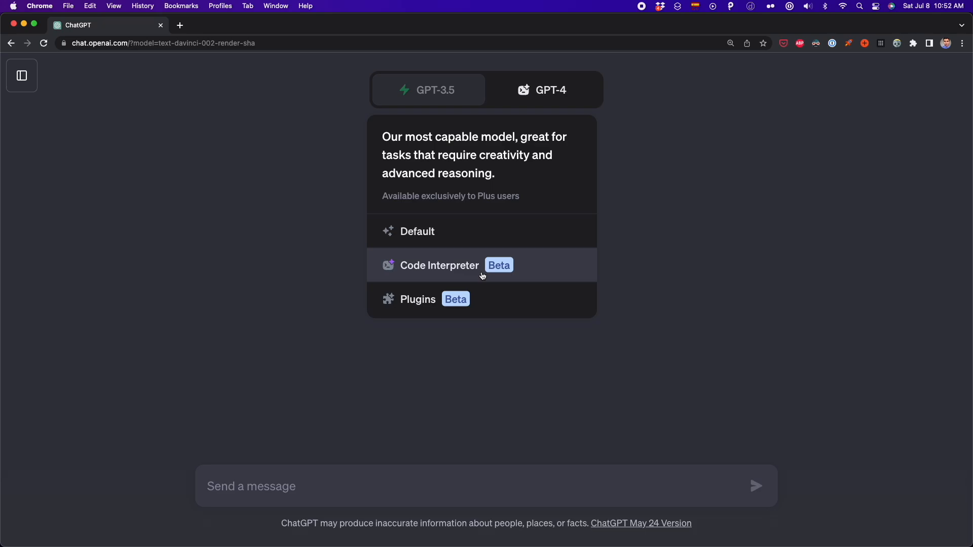
mouse_move(473, 278)
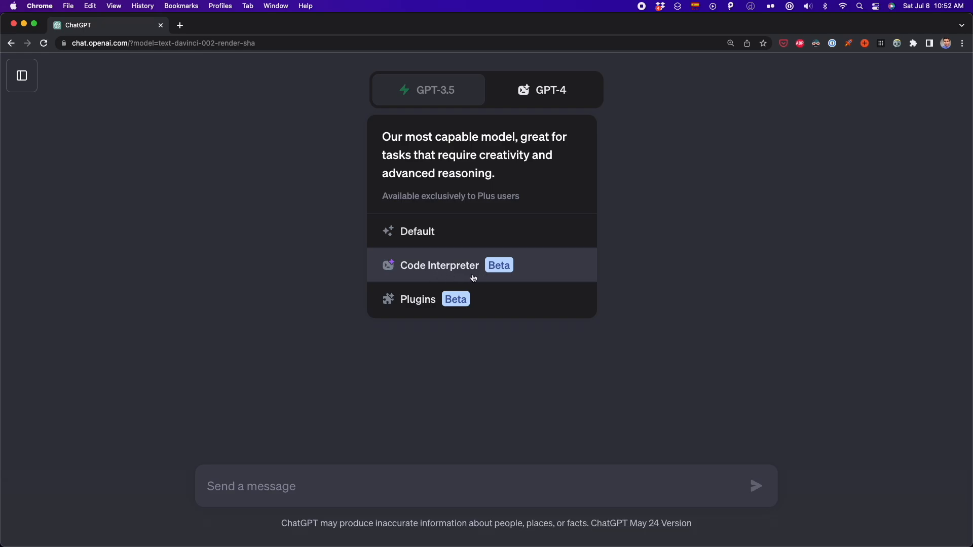
click(439, 265)
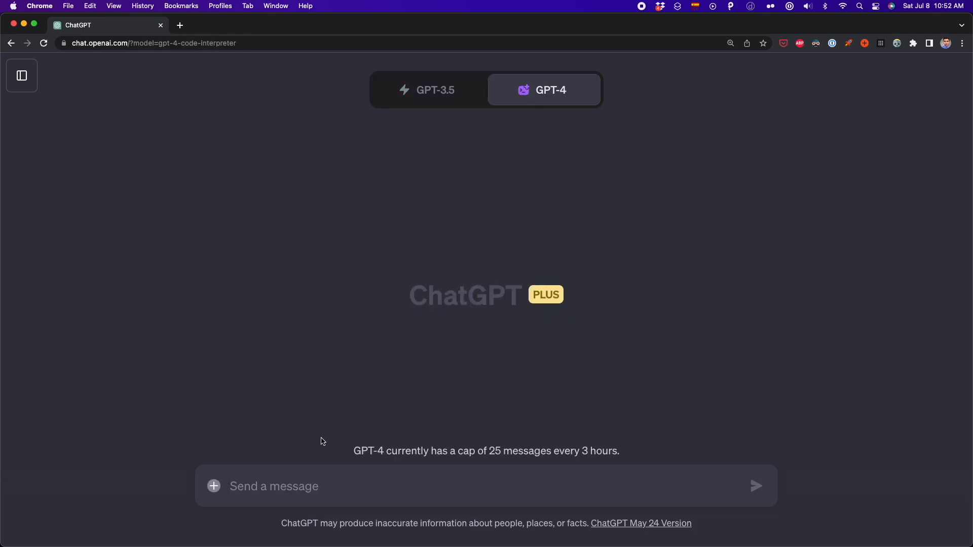
mouse_move(213, 487)
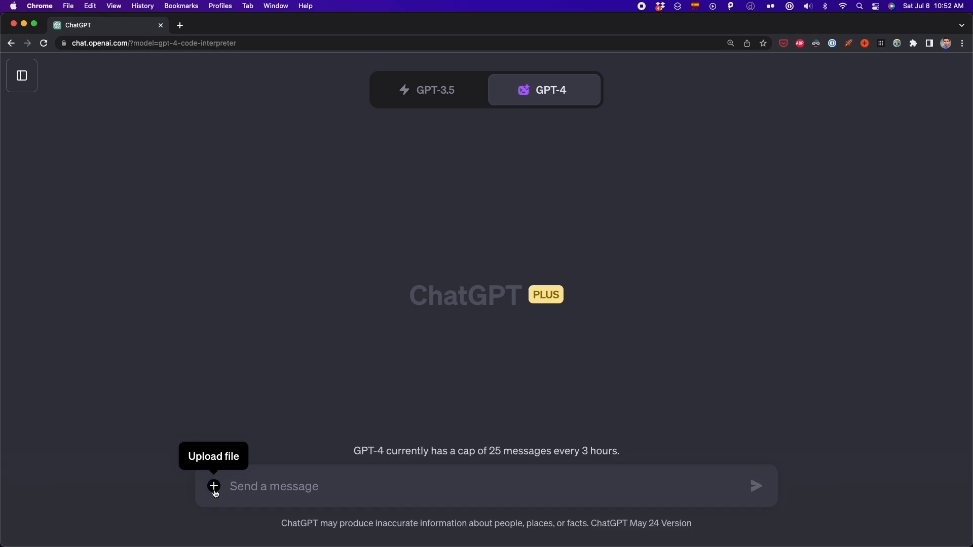
mouse_move(214, 490)
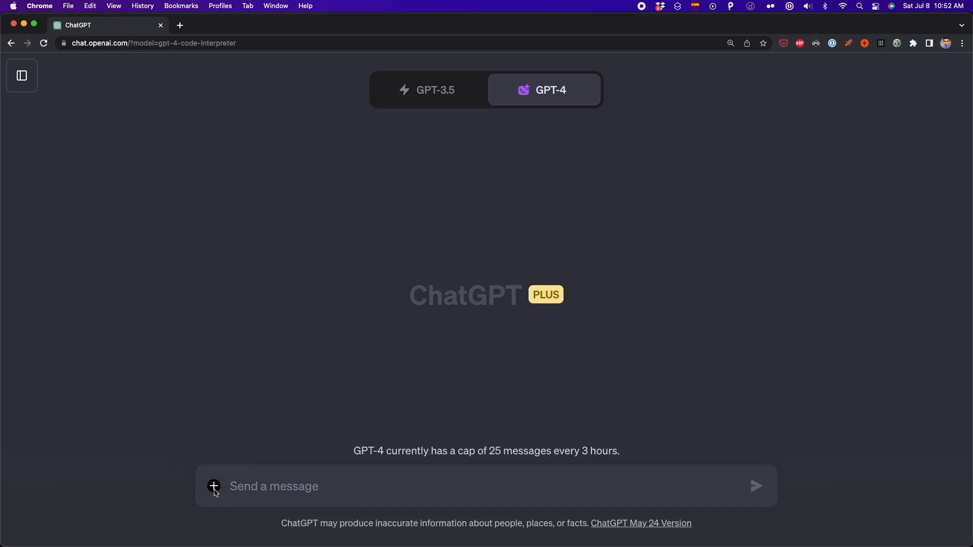
click(214, 486)
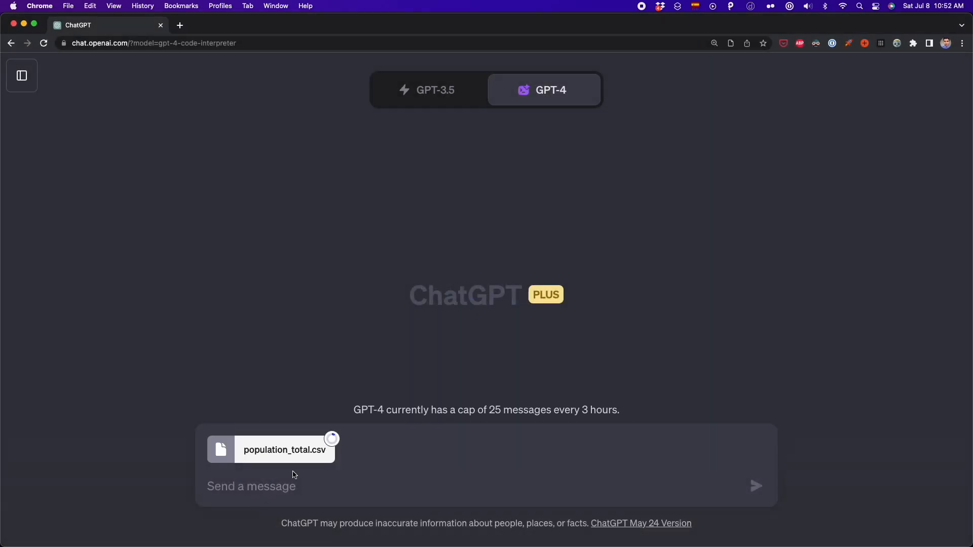
click(428, 89)
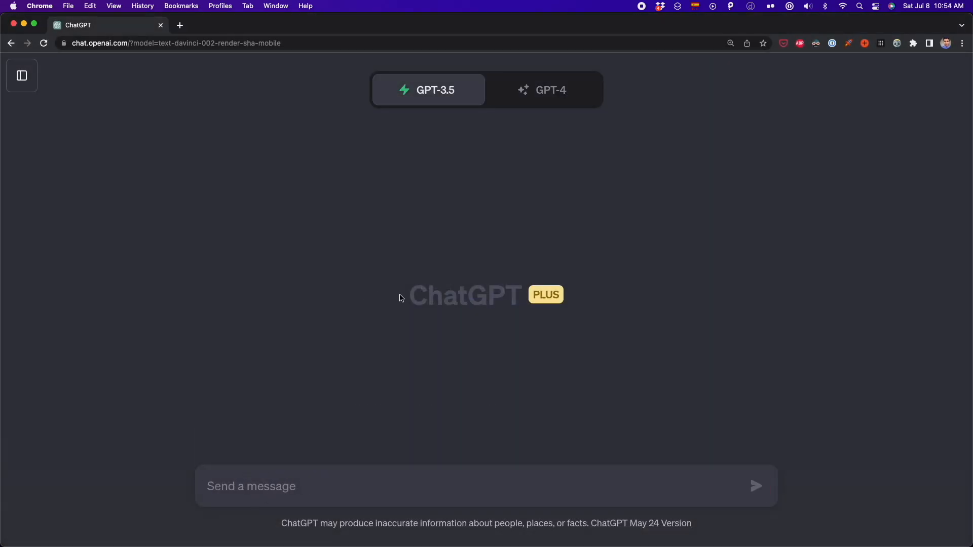
mouse_move(42, 81)
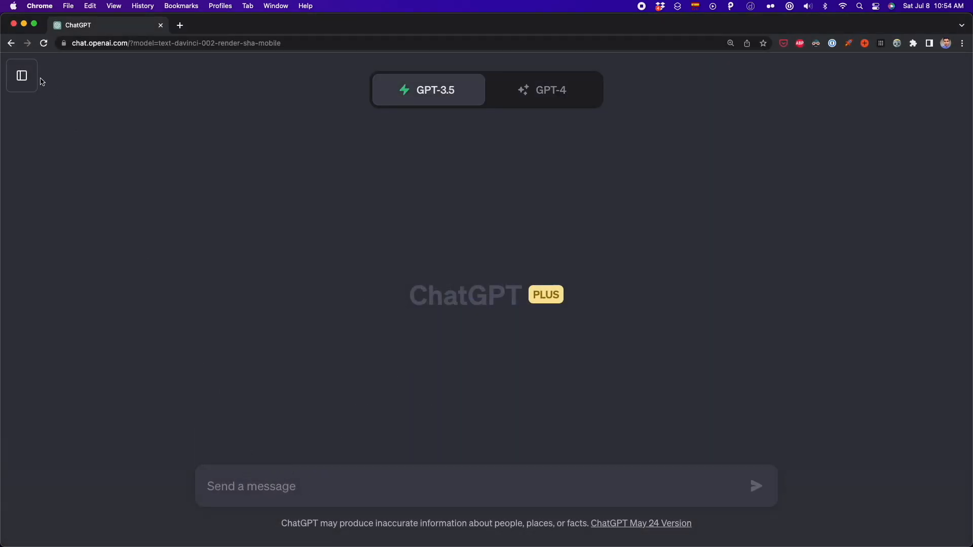
- Toggle Code interpreter off and back on under Settings > Beta features
click(21, 75)
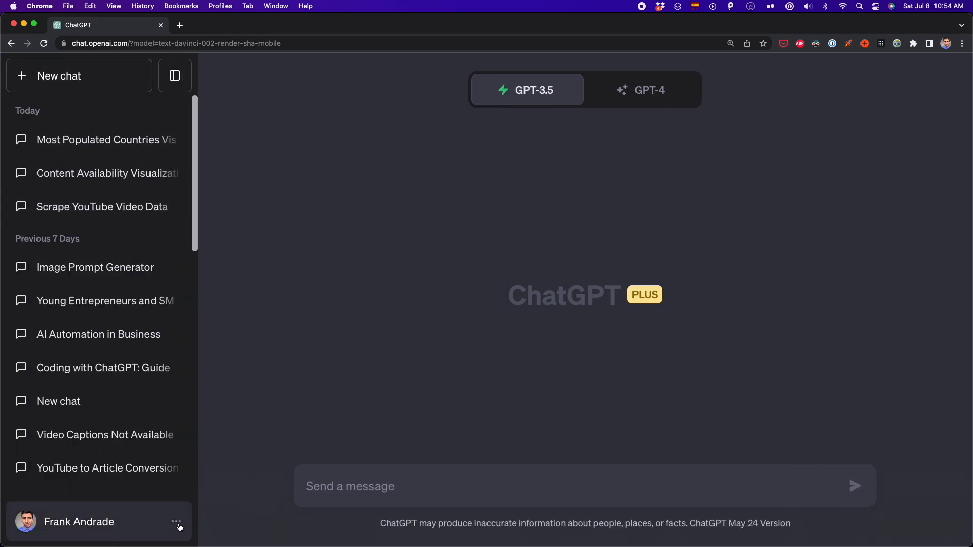
click(177, 522)
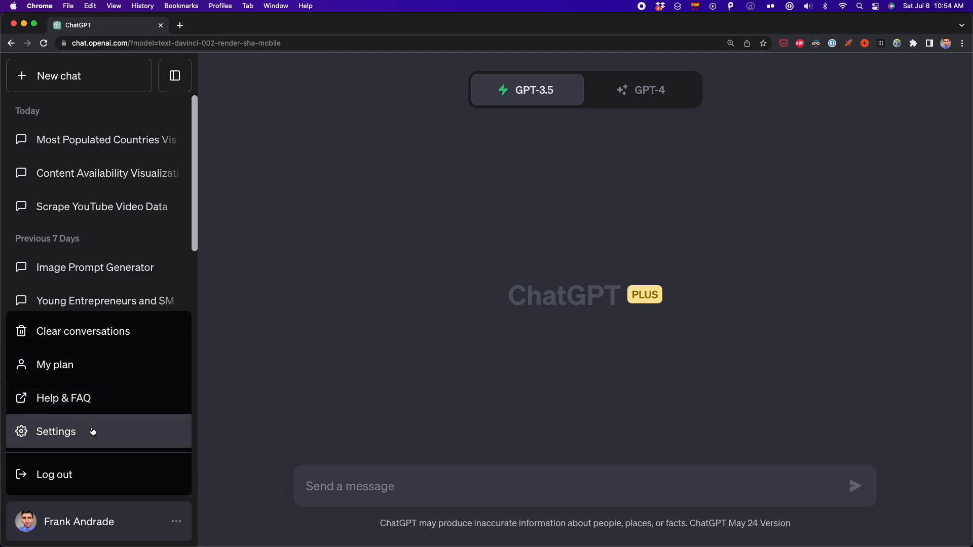
click(55, 432)
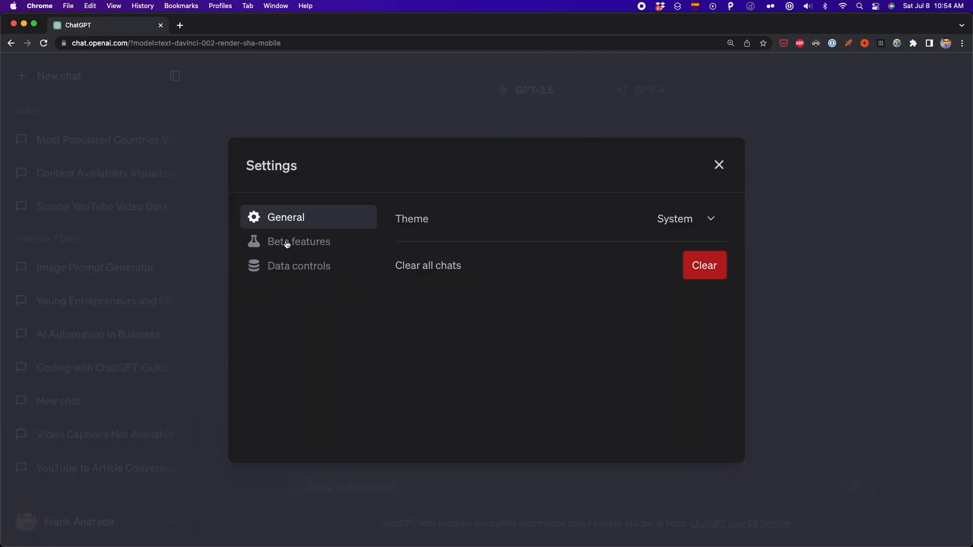
click(298, 241)
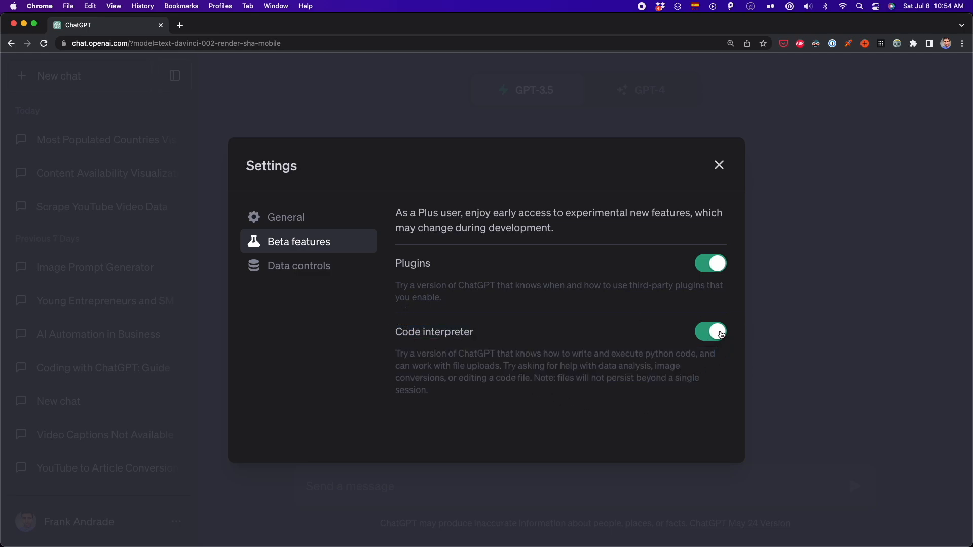
click(711, 331)
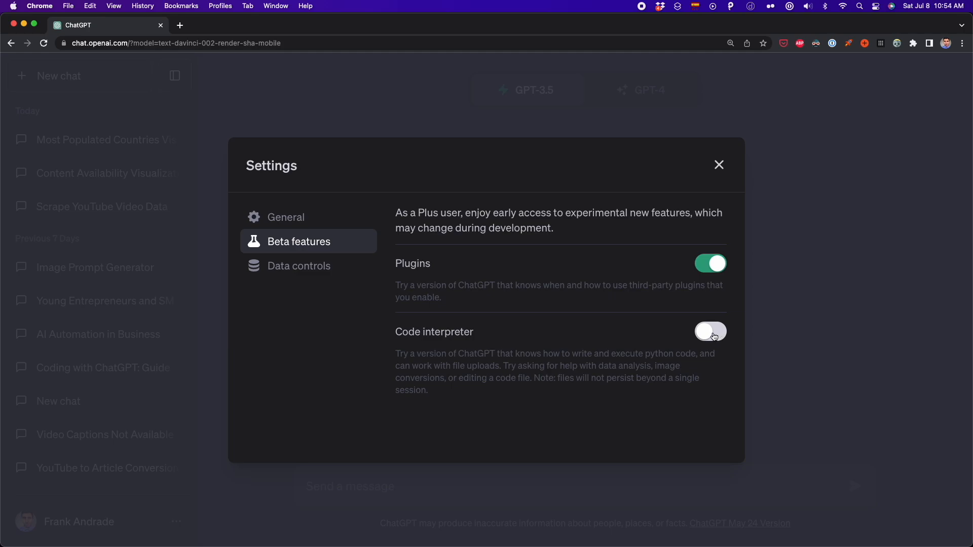
click(710, 332)
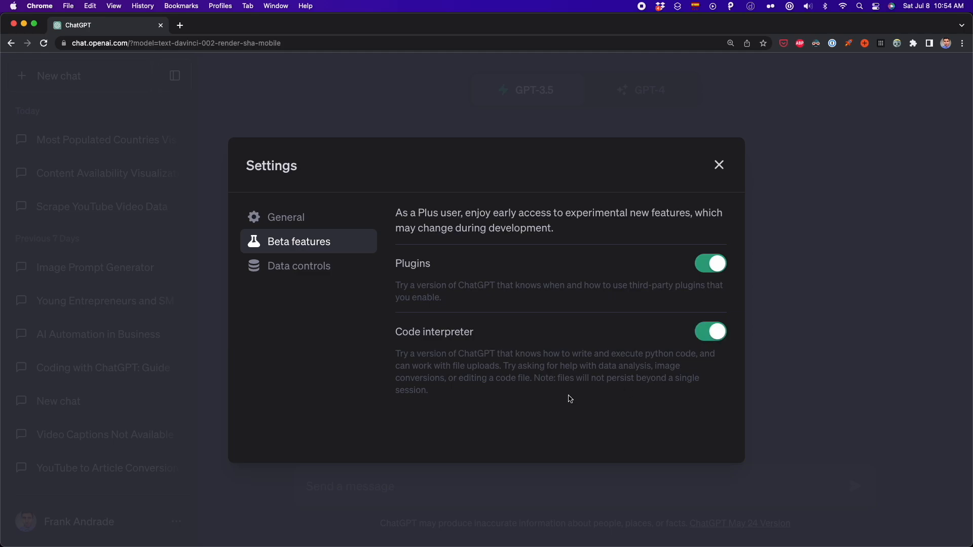
- Close Settings, set the new chat to GPT-4 Code Interpreter, and try uploading a file
click(718, 165)
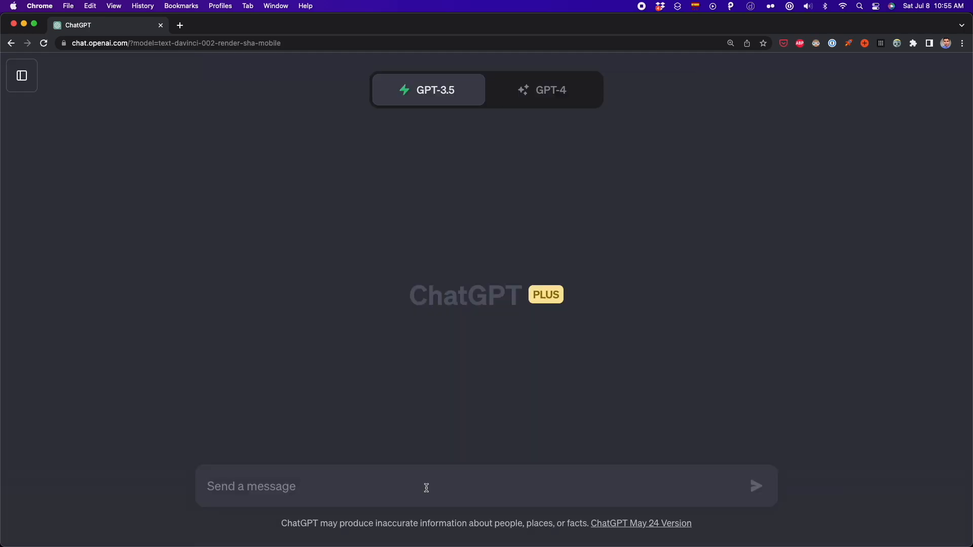
mouse_move(450, 417)
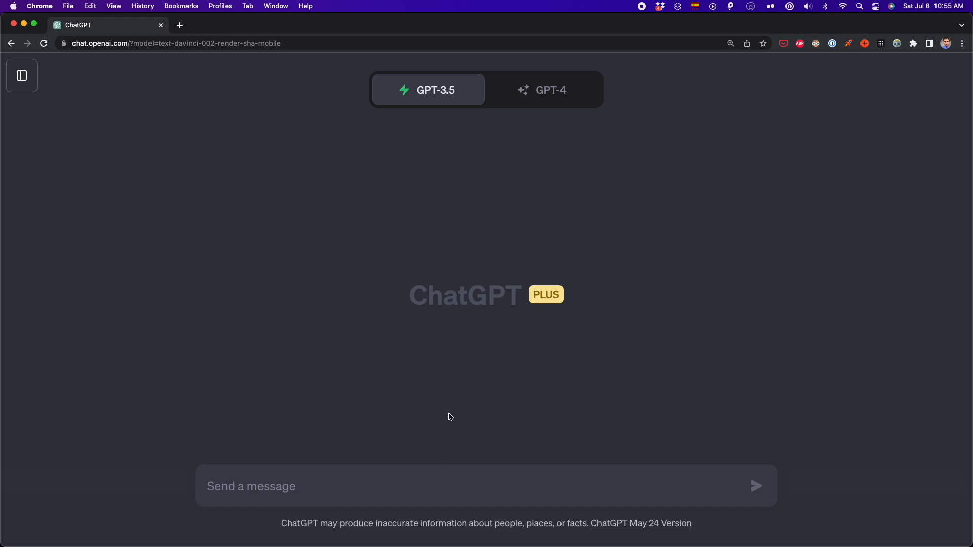
click(543, 89)
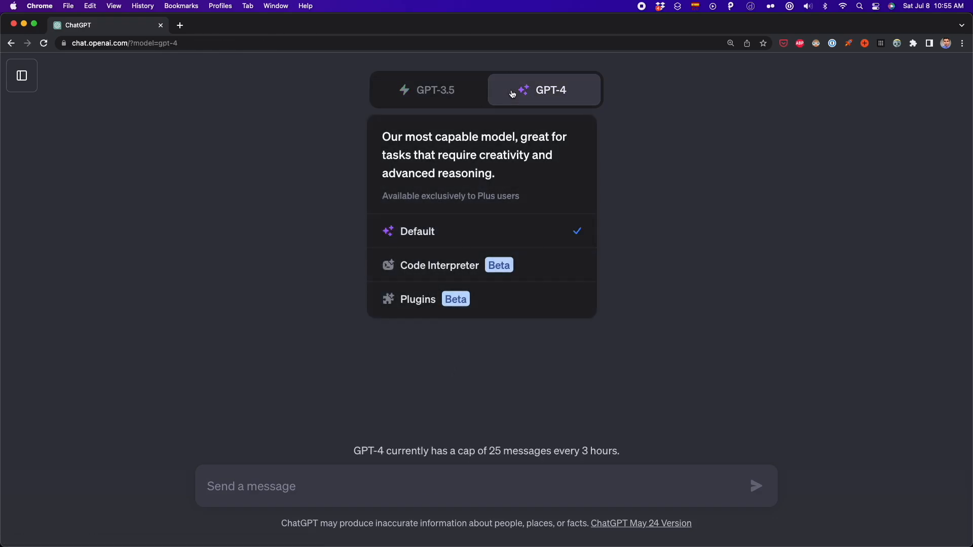
click(437, 265)
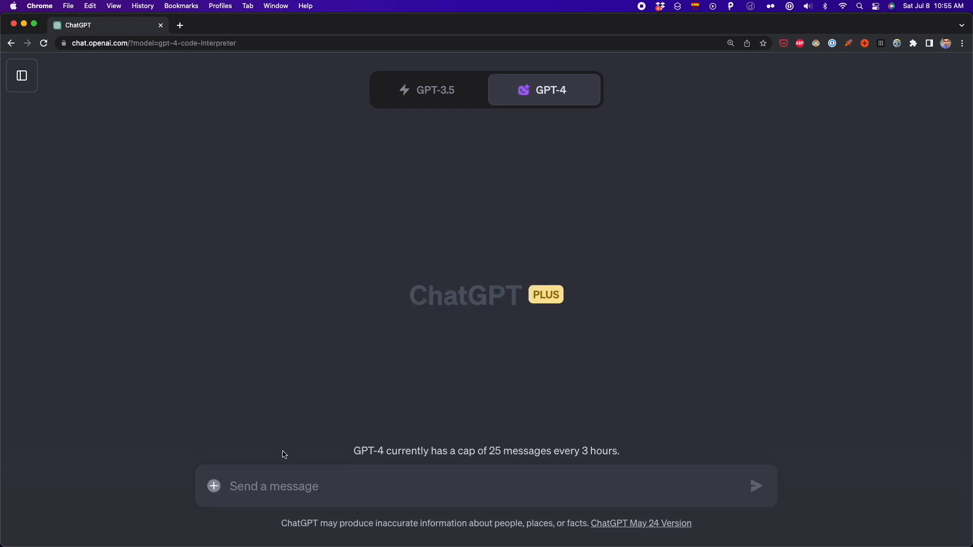
mouse_move(213, 486)
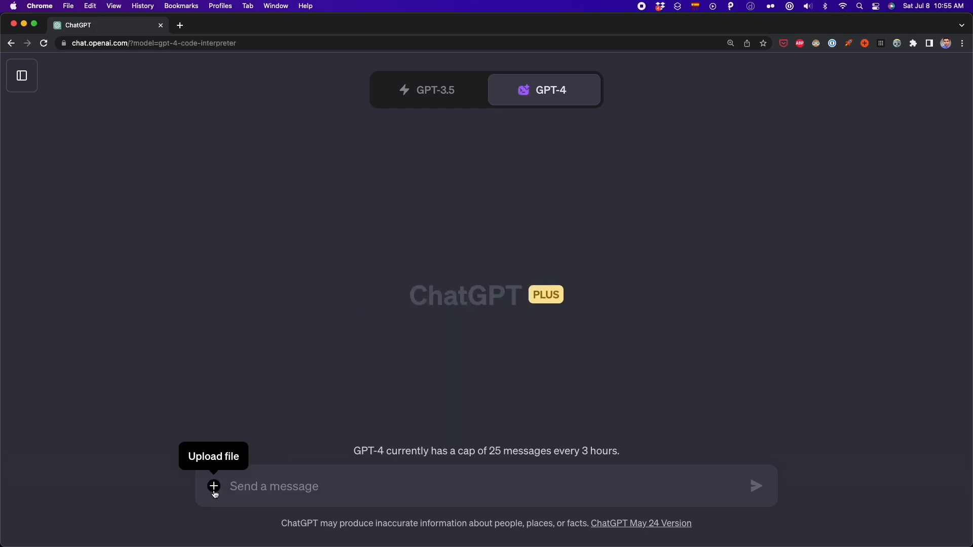
click(273, 486)
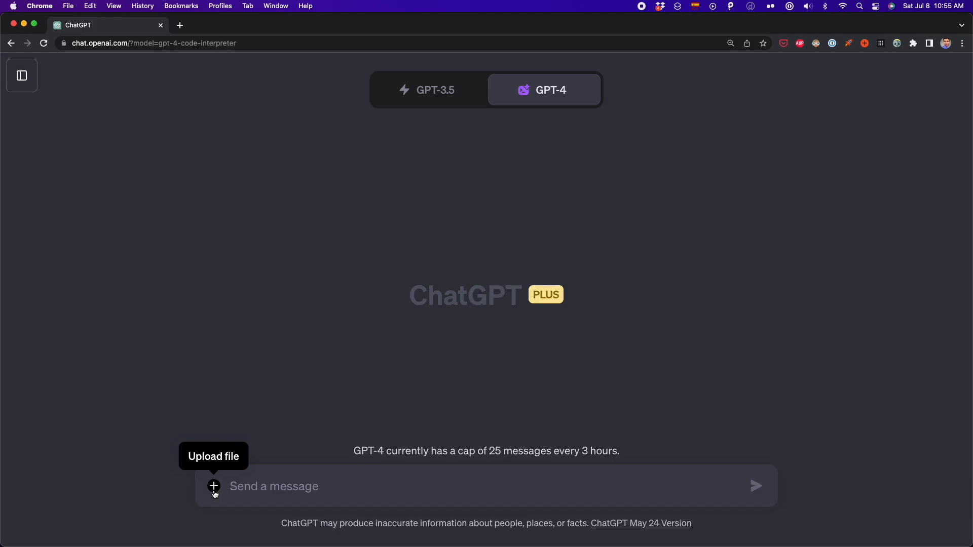
- Upload population_total.csv from the macOS file picker
click(214, 486)
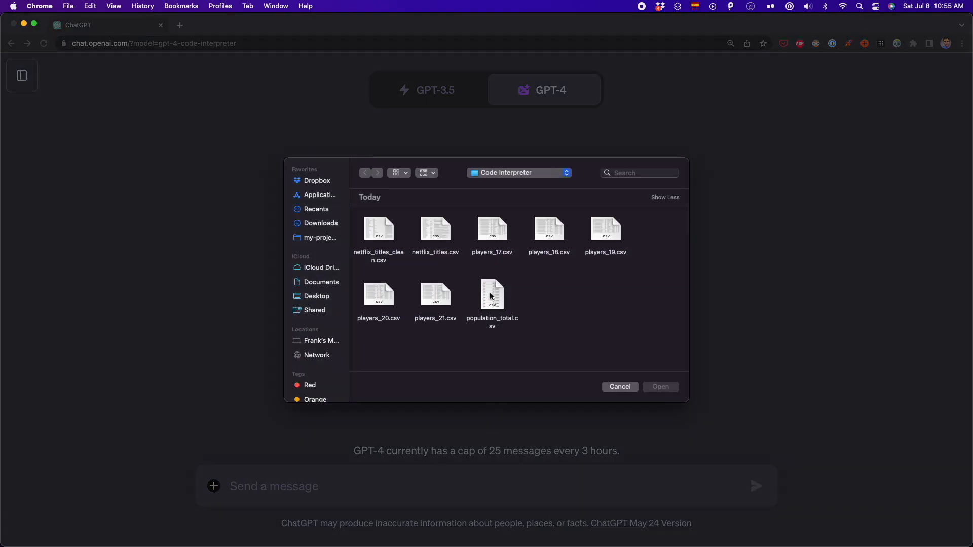
click(491, 295)
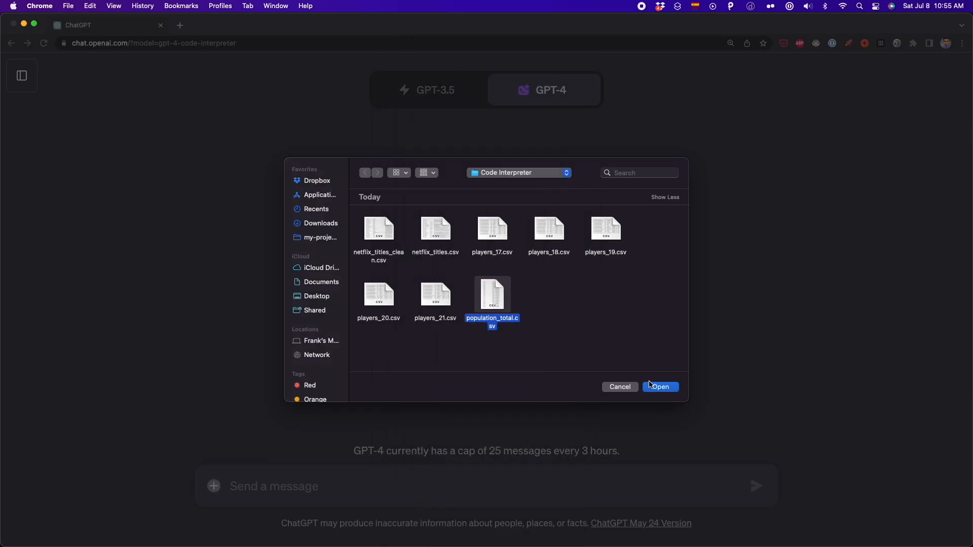
click(660, 386)
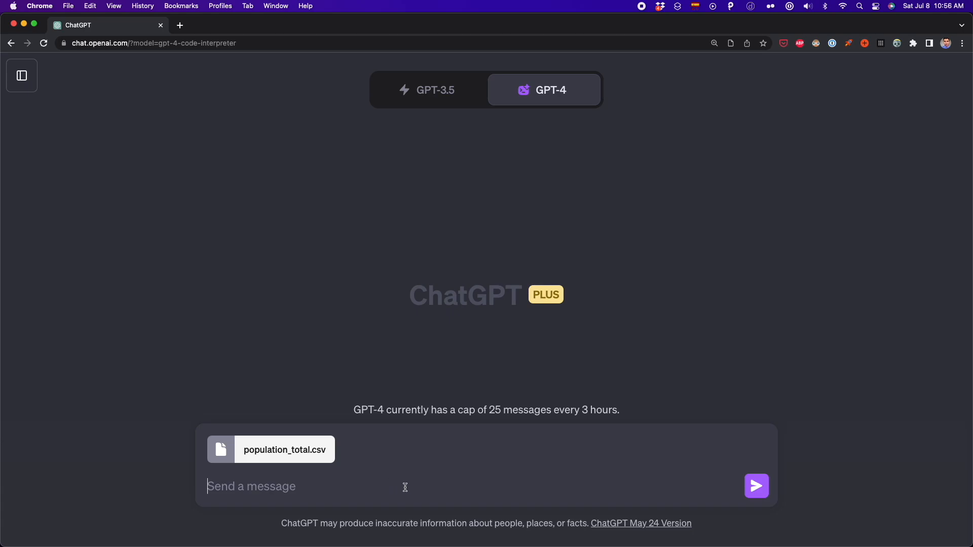
- Type the data-scientist prompt for charts of world population growth trends
text(Act as a data scientist and analyze the dataset and make charts and graphs to show the major trends in population growth around the world)
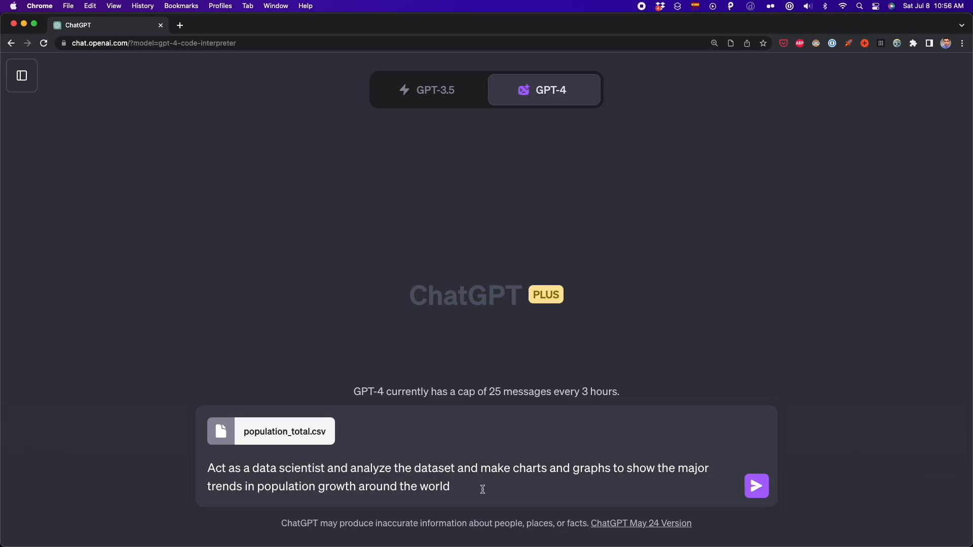
click(449, 486)
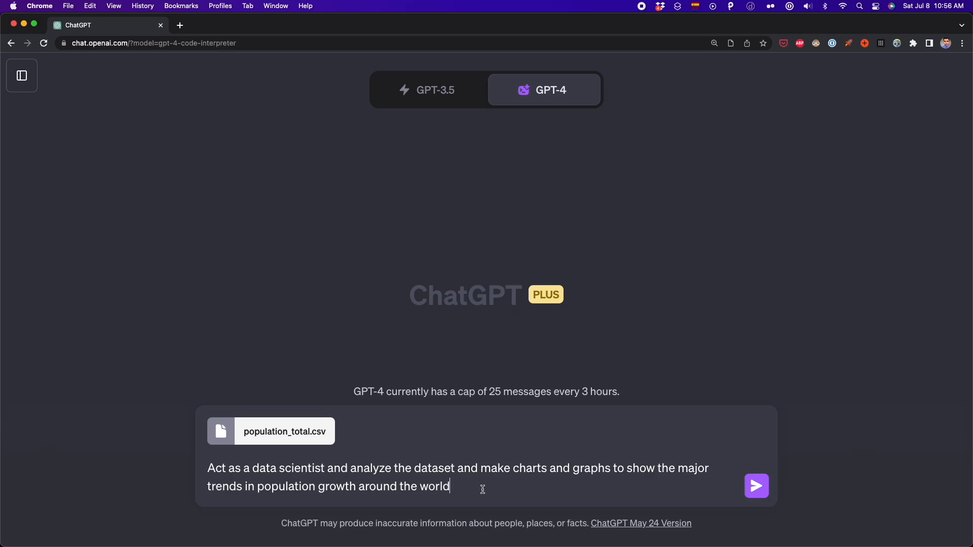
mouse_move(738, 489)
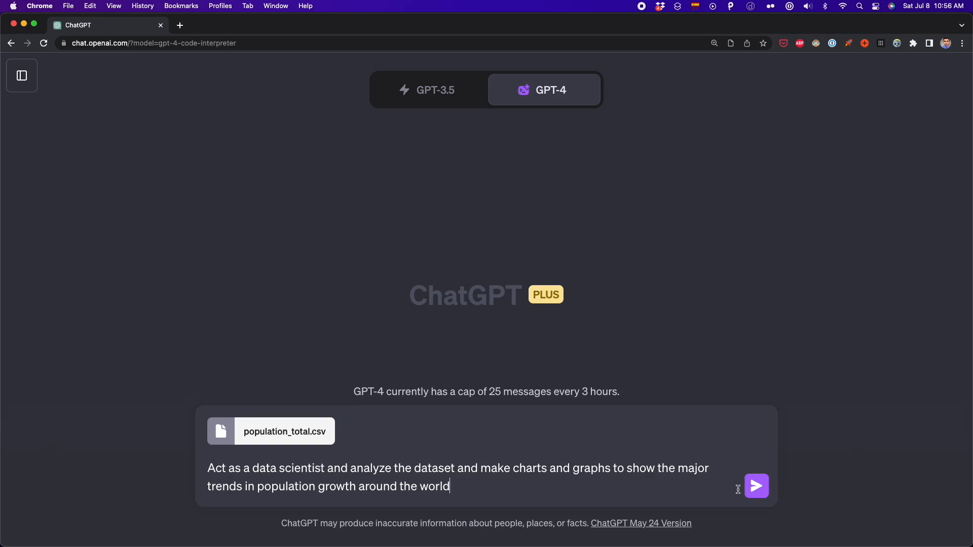
- Send the analysis request and inspect the missing-values check code in the reply
click(756, 486)
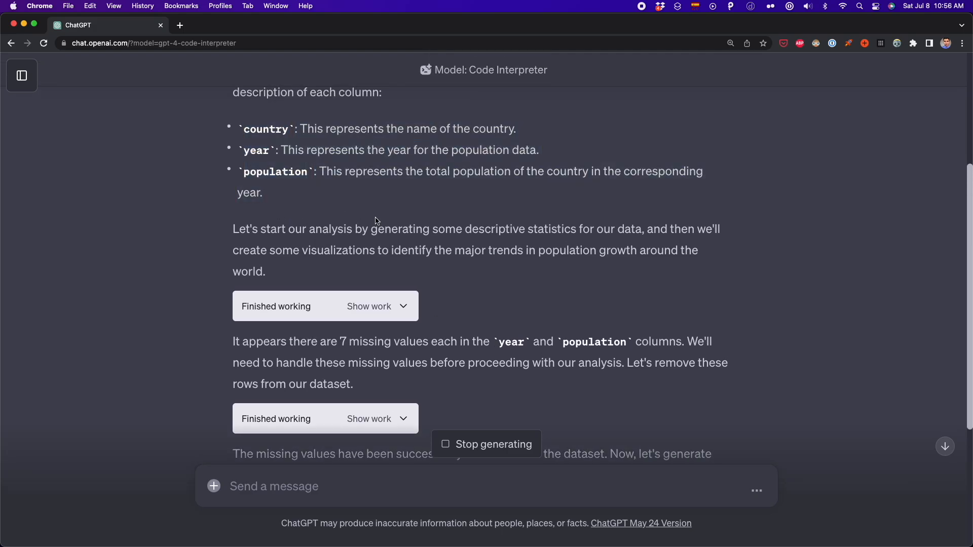
scroll(down, 3)
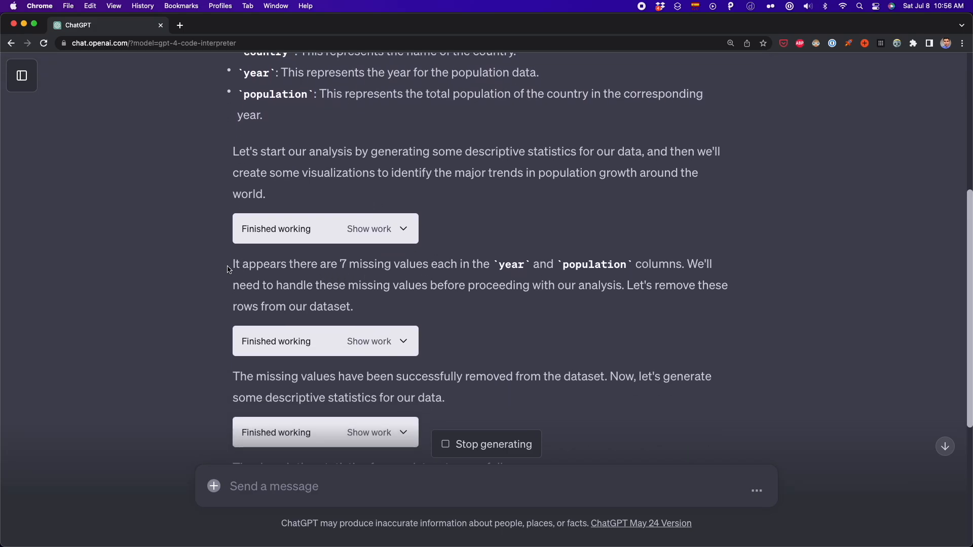
drag(233, 262, 683, 261)
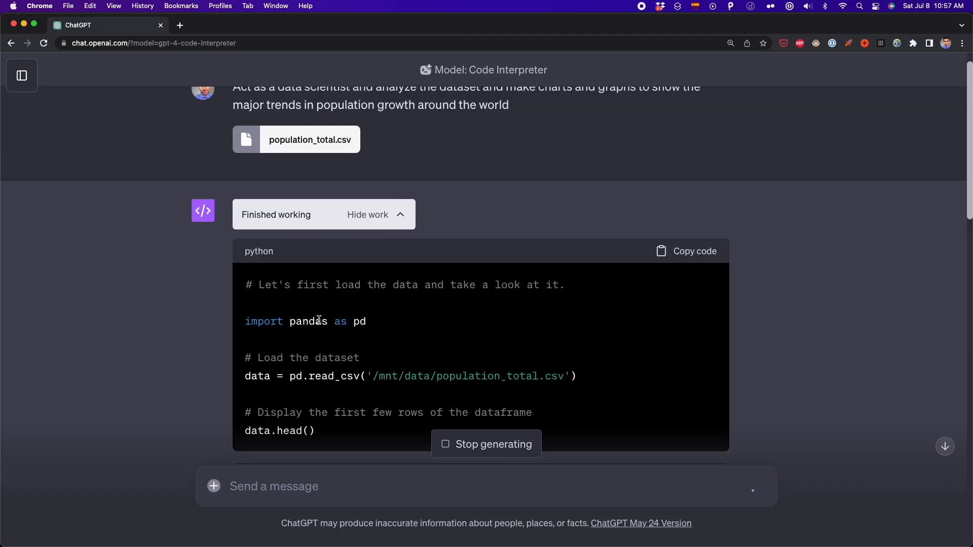
scroll(down, 3)
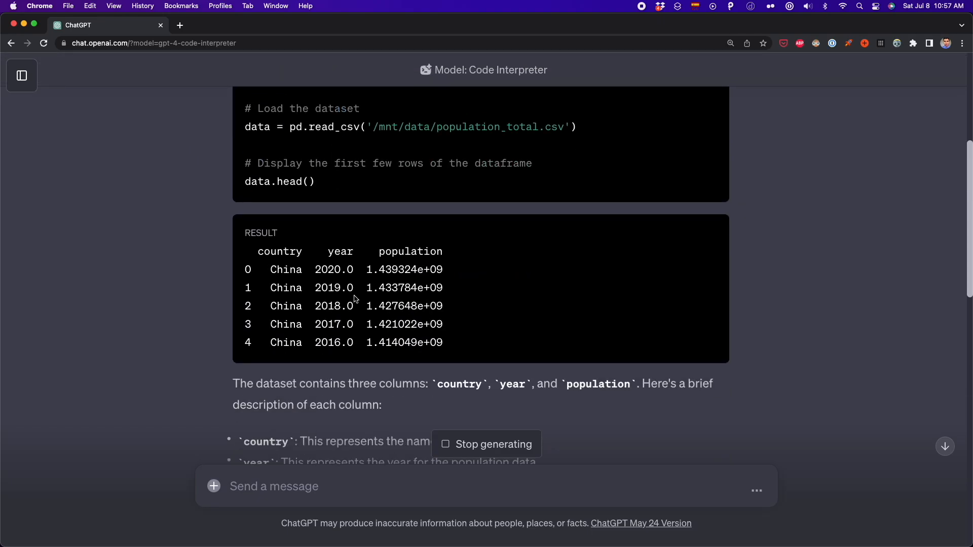
scroll(down, 3)
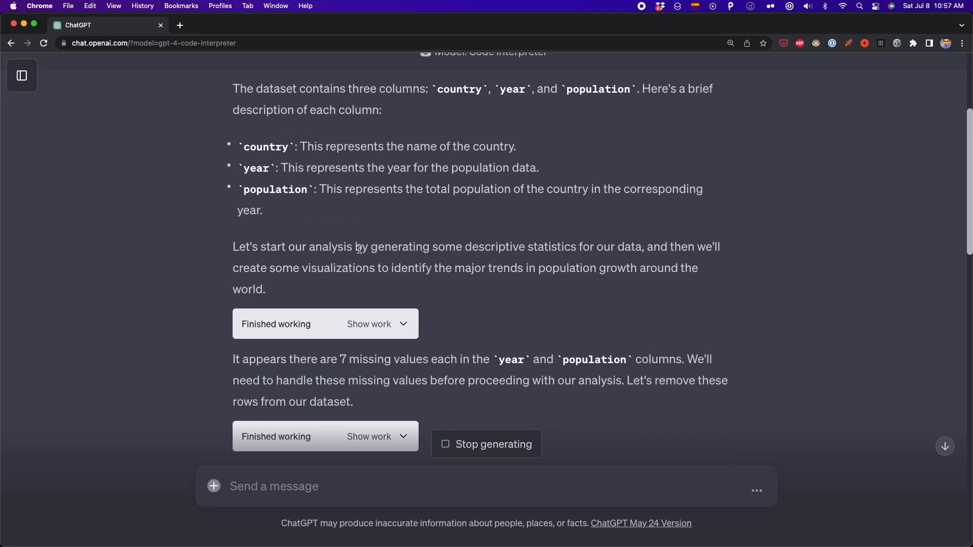
click(368, 324)
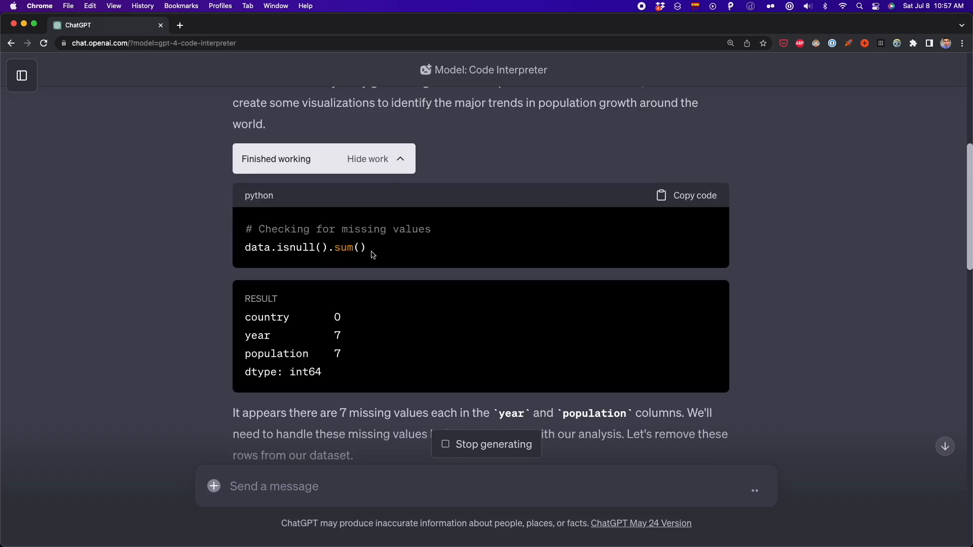
click(367, 159)
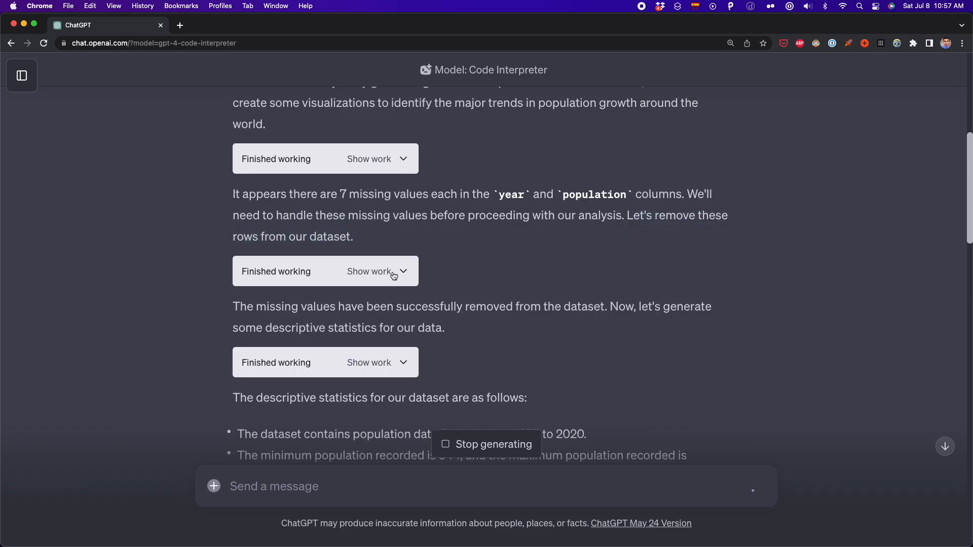
- Inspect the seaborn code behind the top-10 population bar chart
scroll(down, 3)
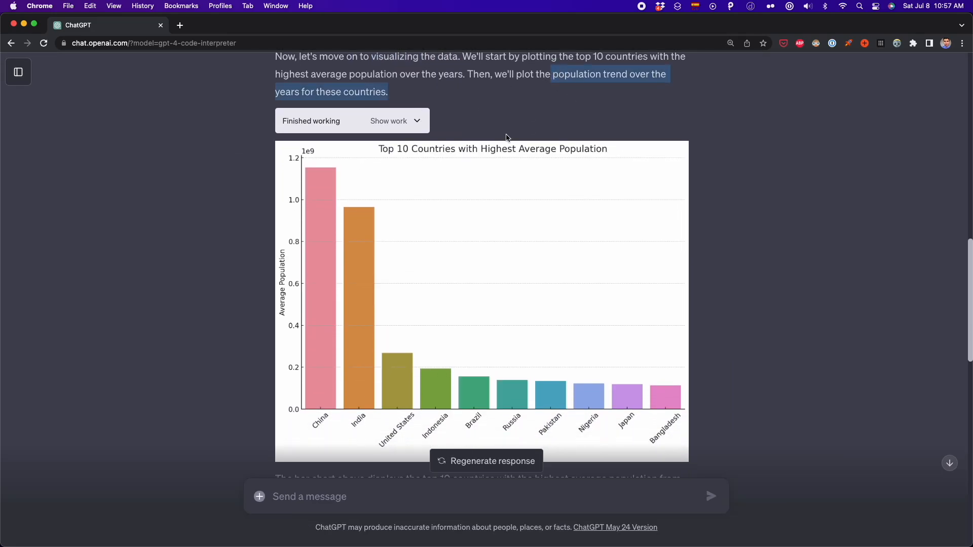
click(389, 121)
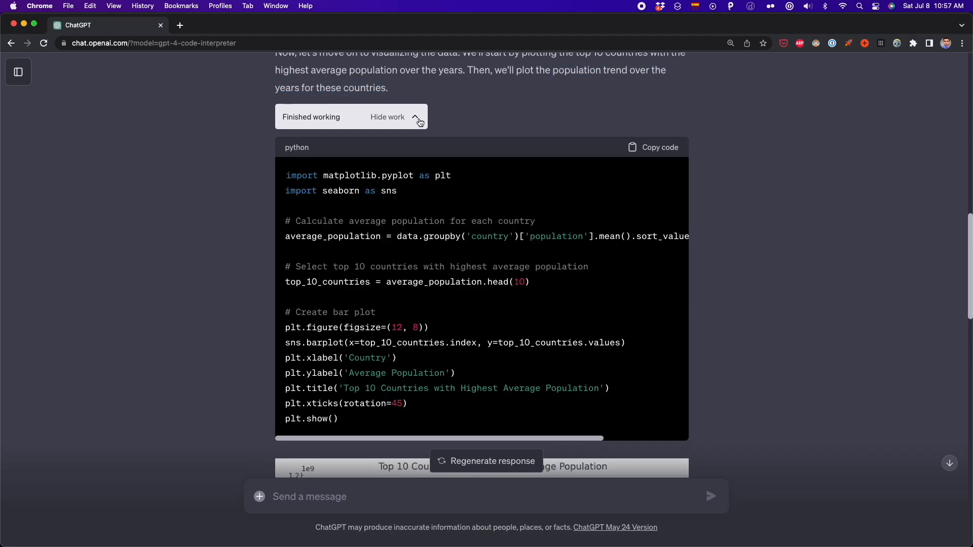
double_click(341, 191)
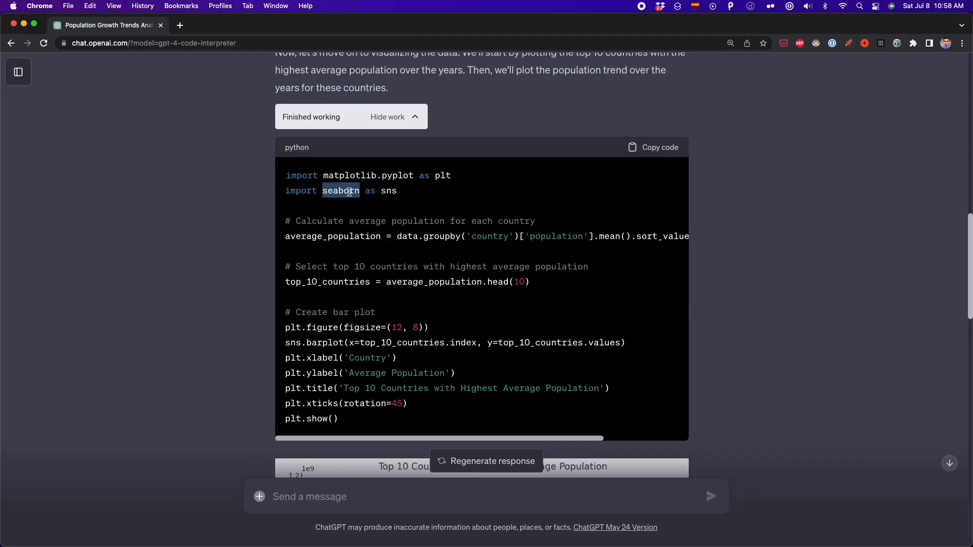
click(387, 117)
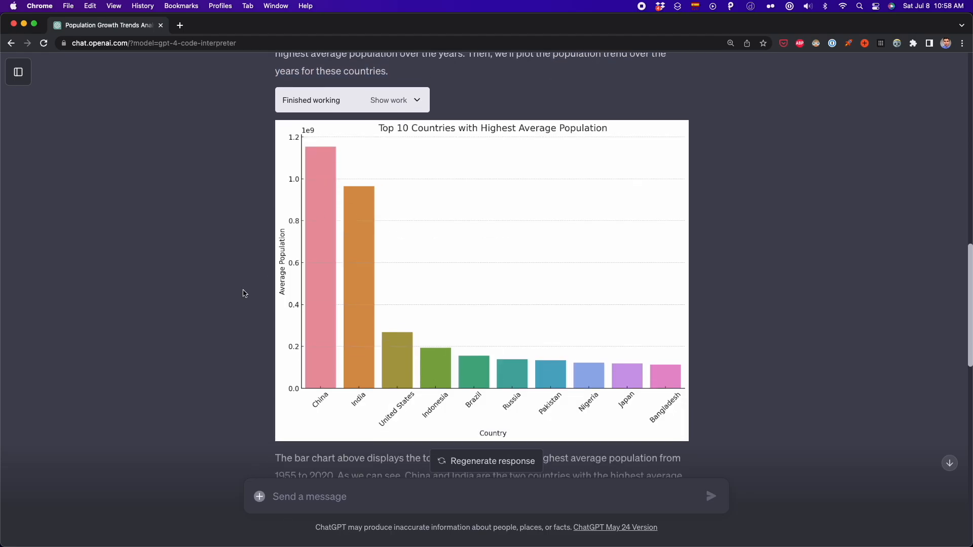
scroll(down, 3)
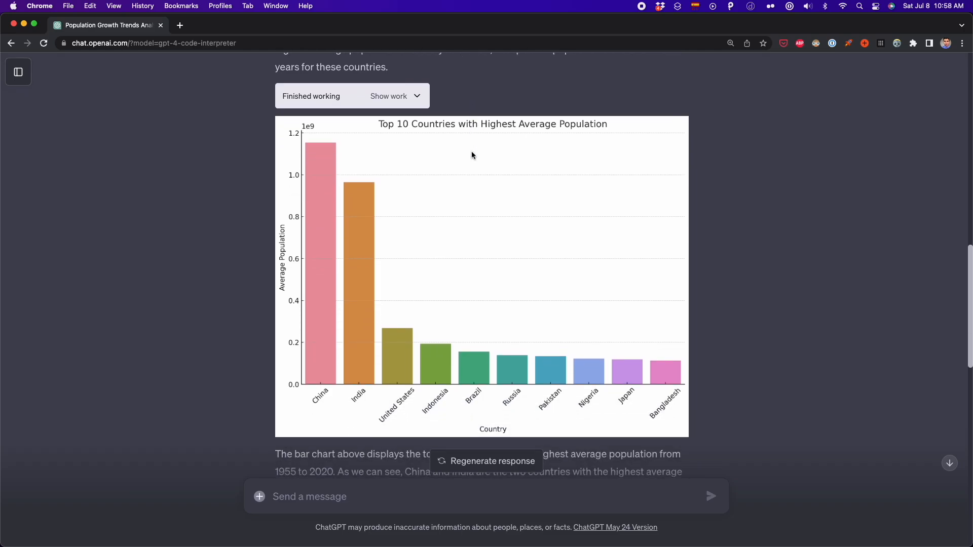
scroll(down, 3)
text(Answer it in the form of a multiple pages PDF download)
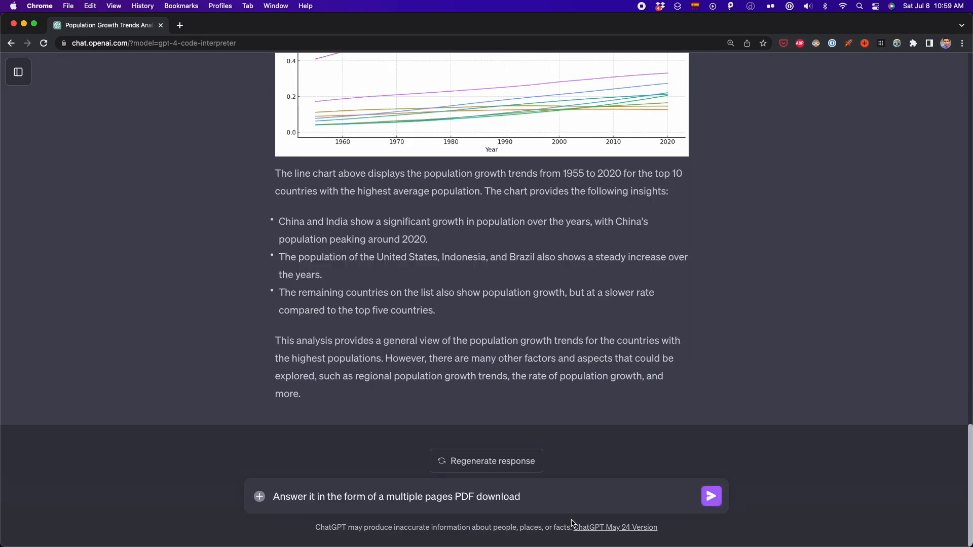
- Request a multi-page PDF of the charts, then download and open it
click(710, 495)
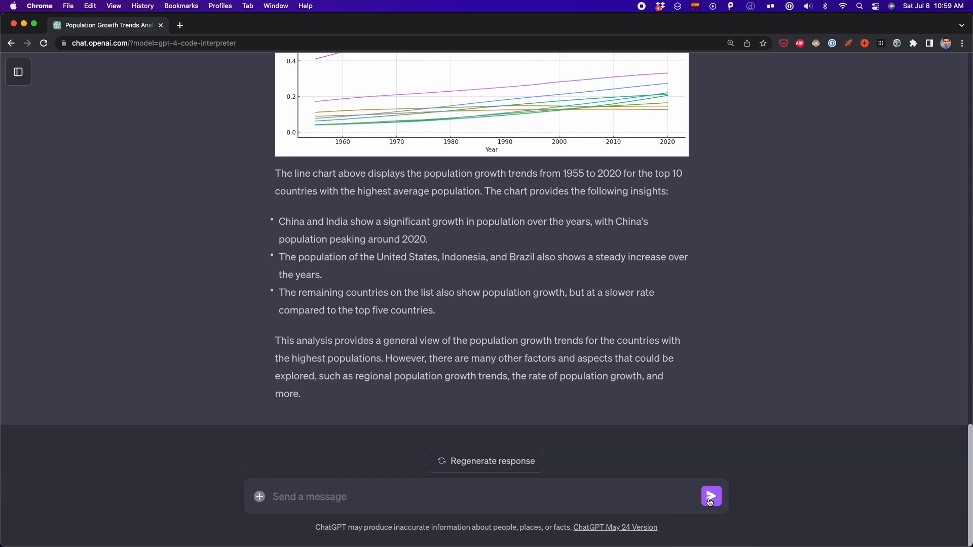
click(711, 497)
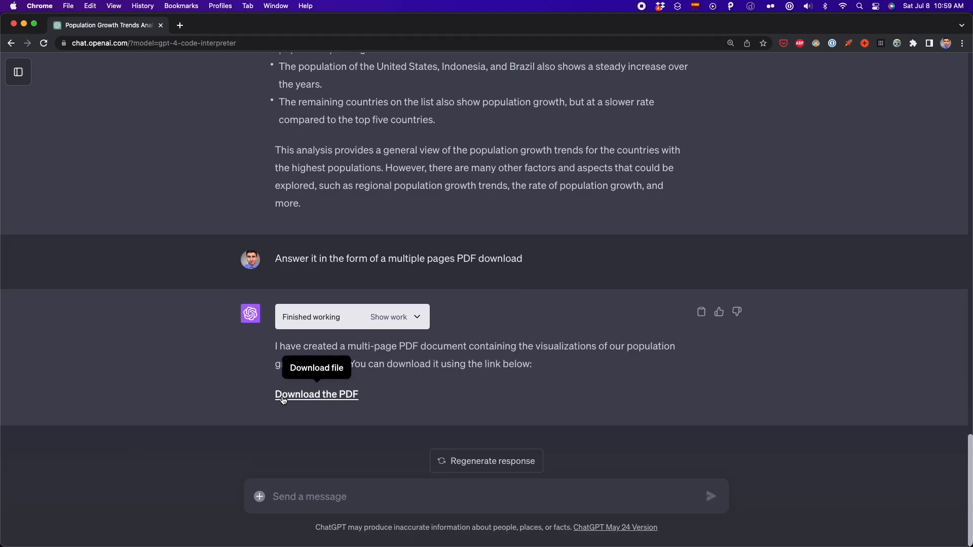
mouse_move(426, 397)
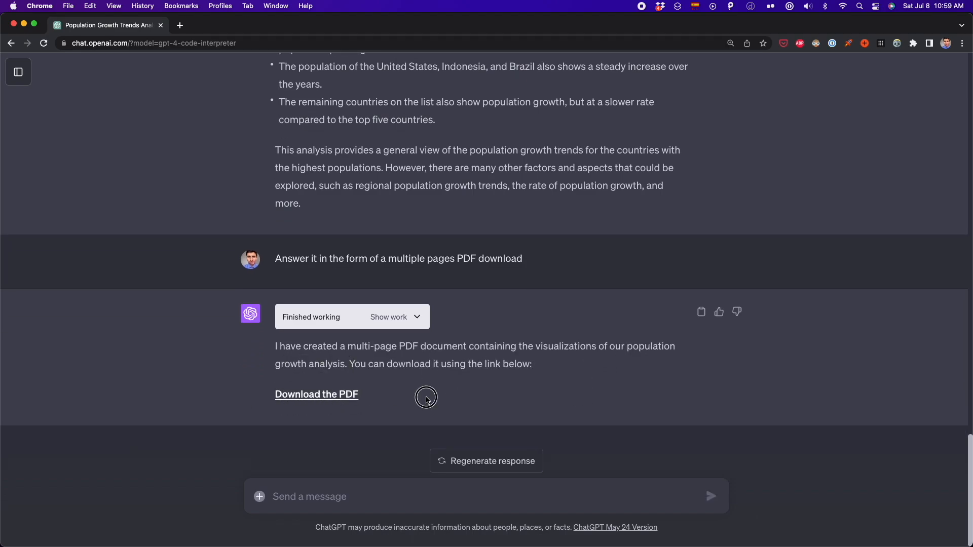
mouse_move(316, 394)
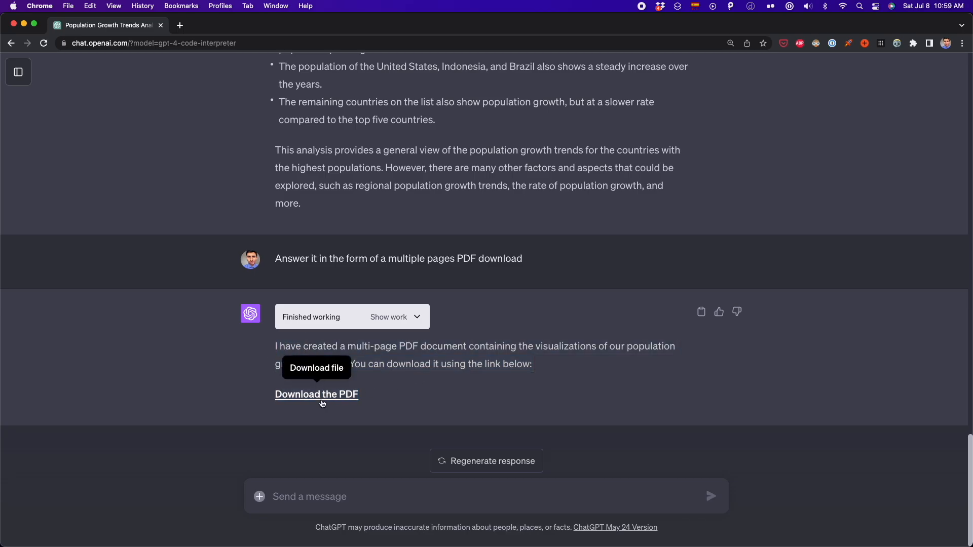
click(316, 394)
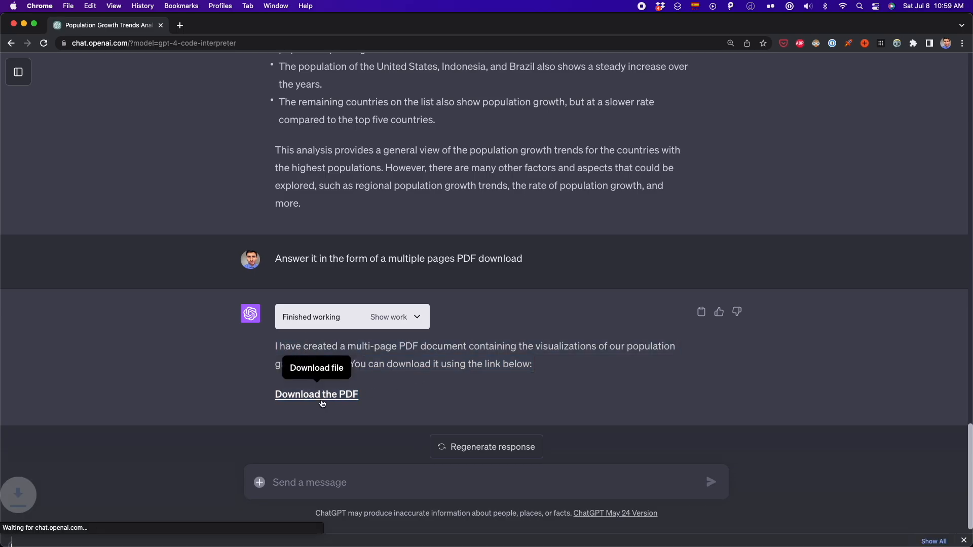
click(316, 394)
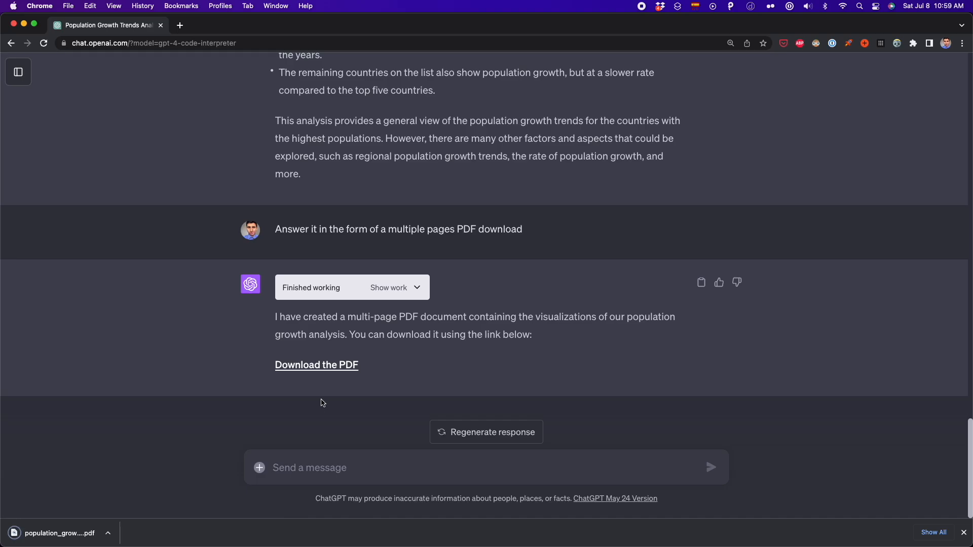
click(316, 365)
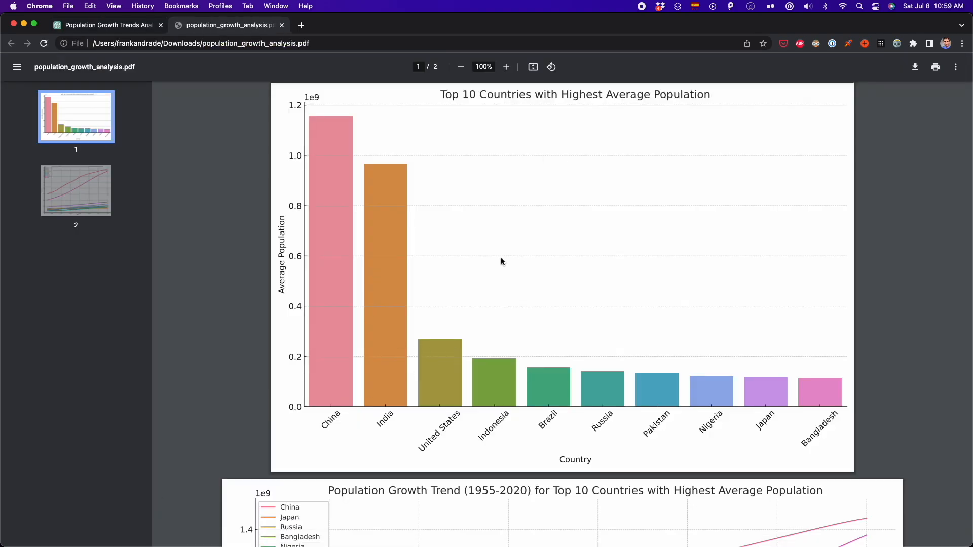
- Scroll through both PDF chart pages and zoom out to view them together
scroll(down, 3)
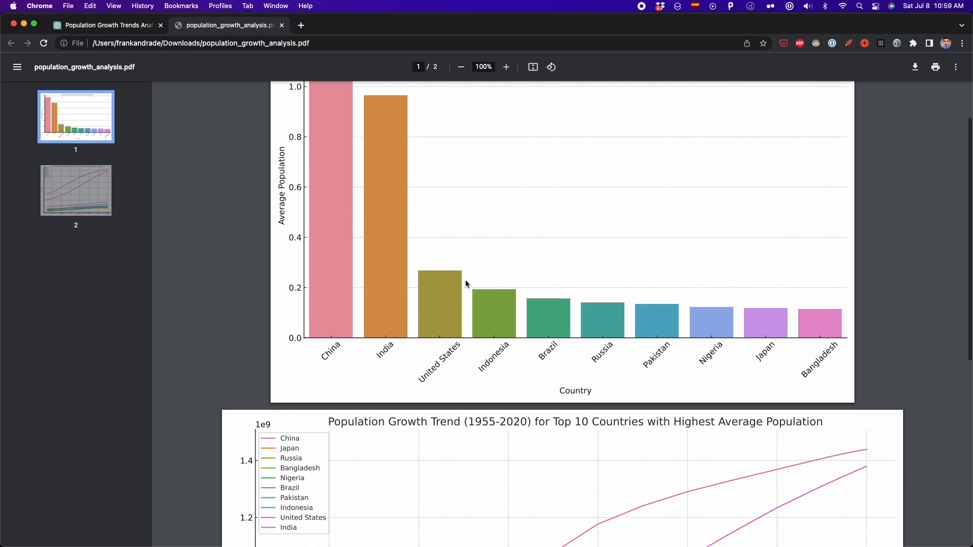
scroll(down, 3)
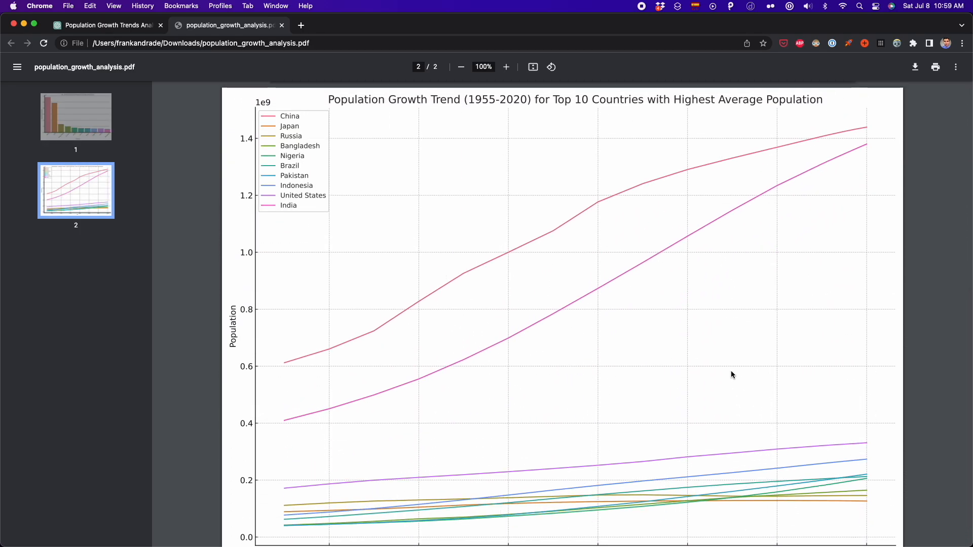
click(460, 66)
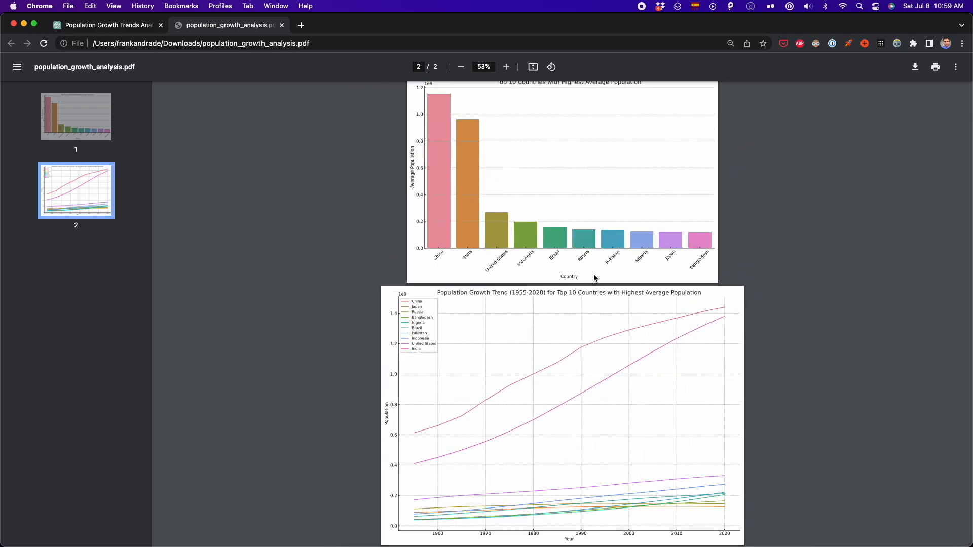
mouse_move(536, 274)
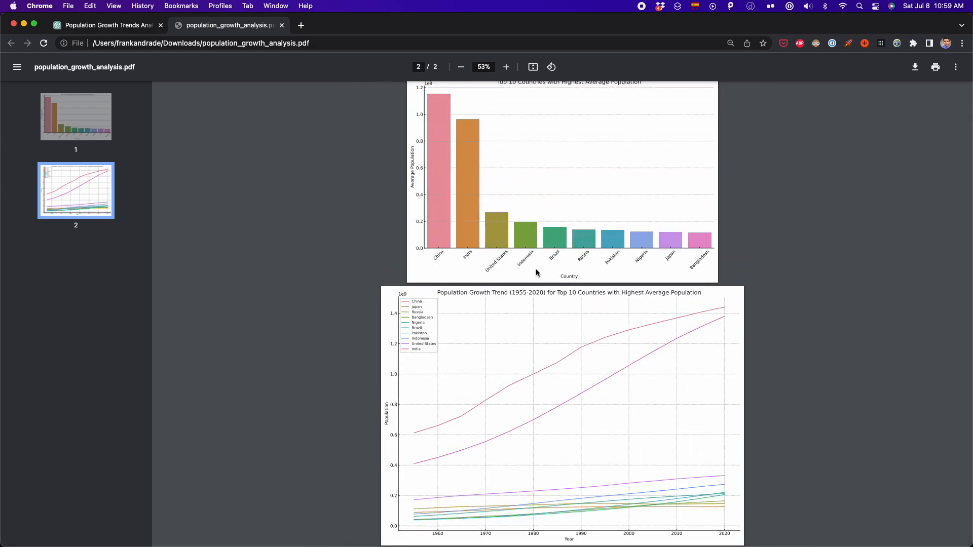
mouse_move(451, 384)
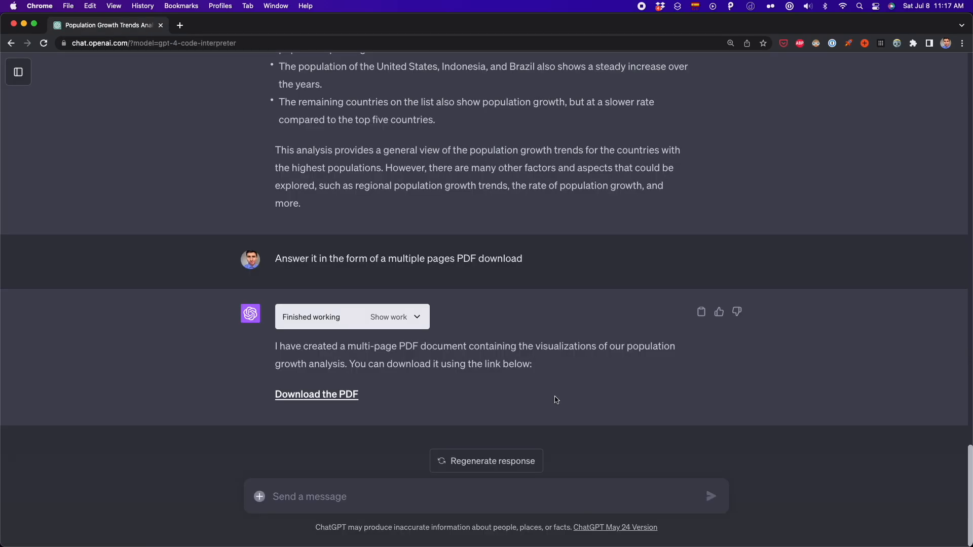
mouse_move(259, 497)
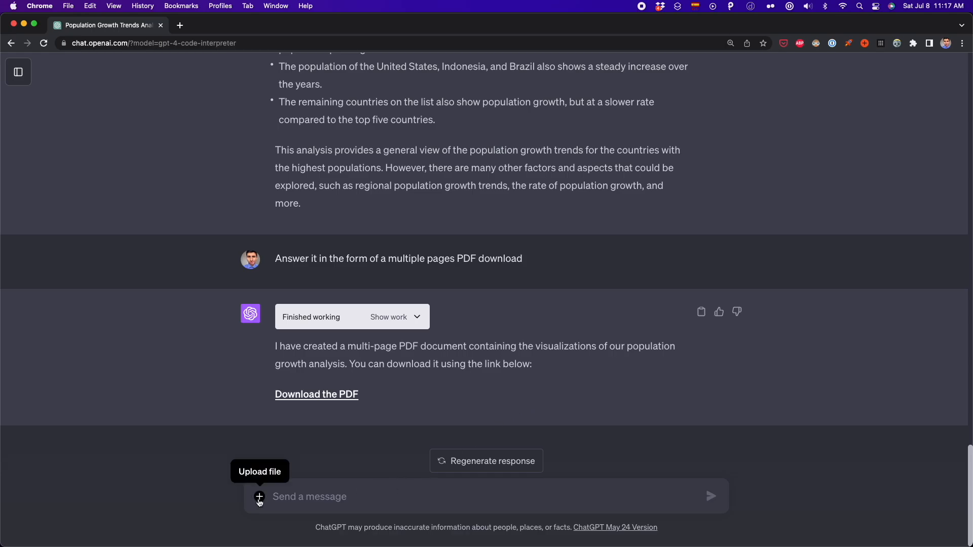
- Upload players_20.csv from the Code Interpreter folder
click(258, 497)
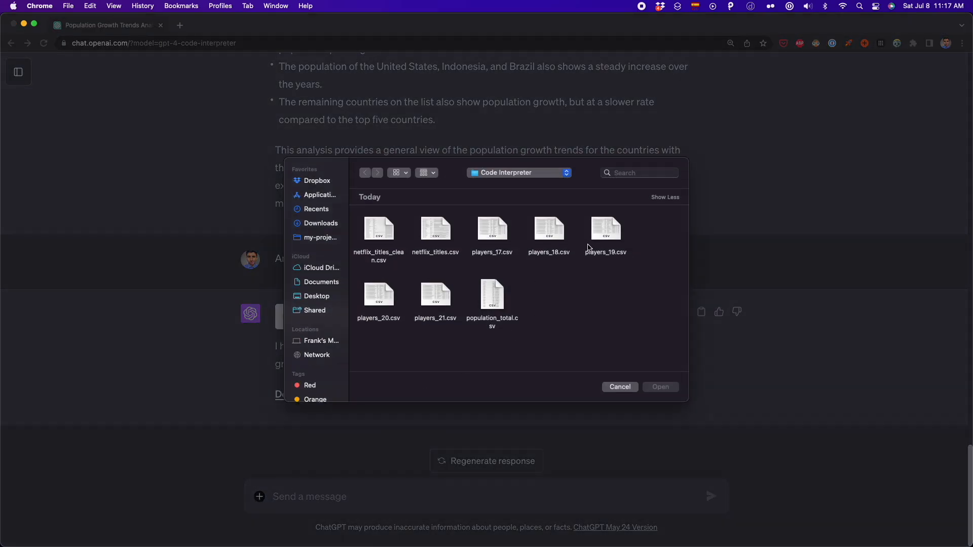
click(378, 294)
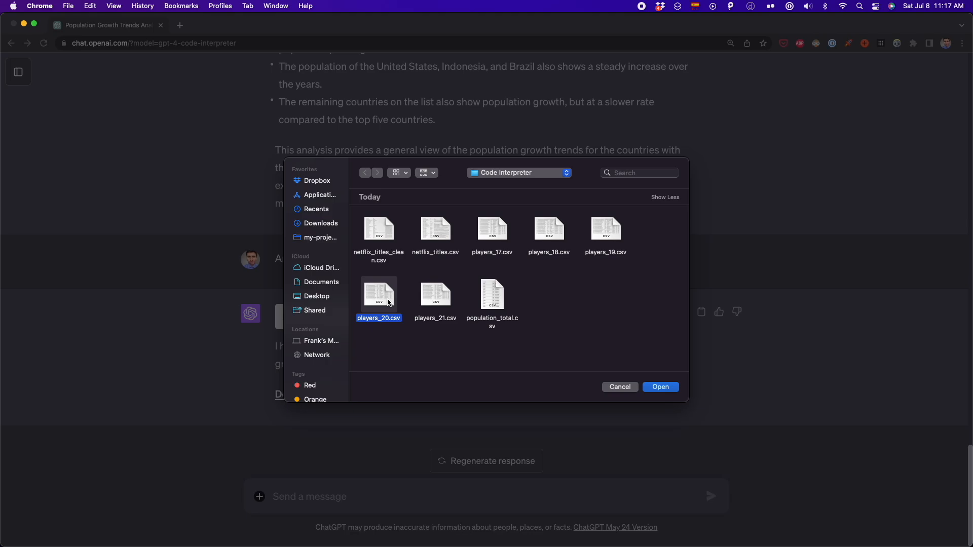
click(660, 386)
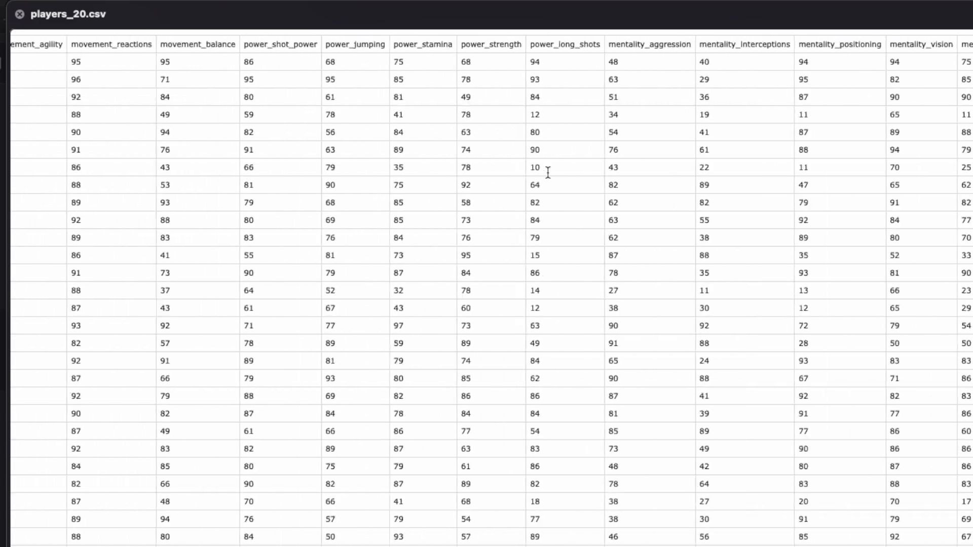
scroll(right, 3)
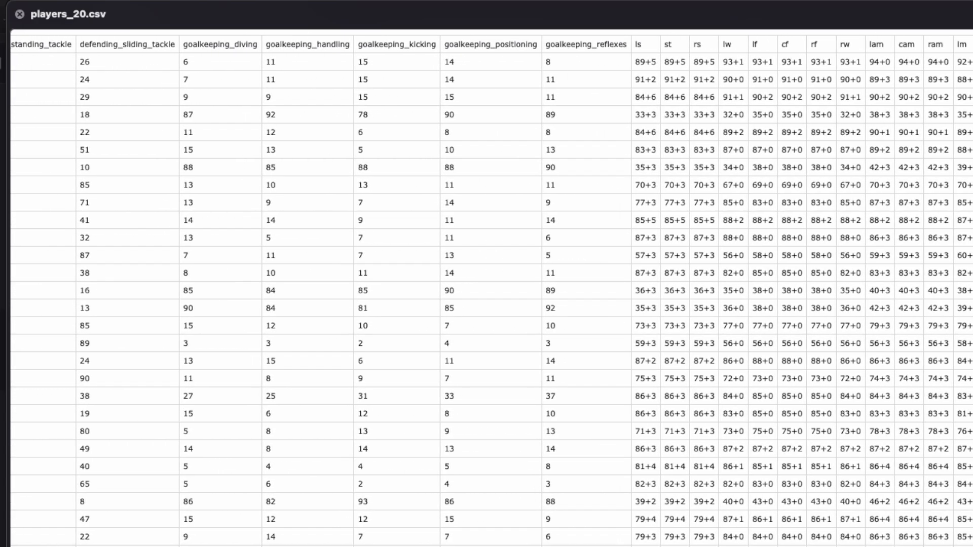
mouse_move(444, 176)
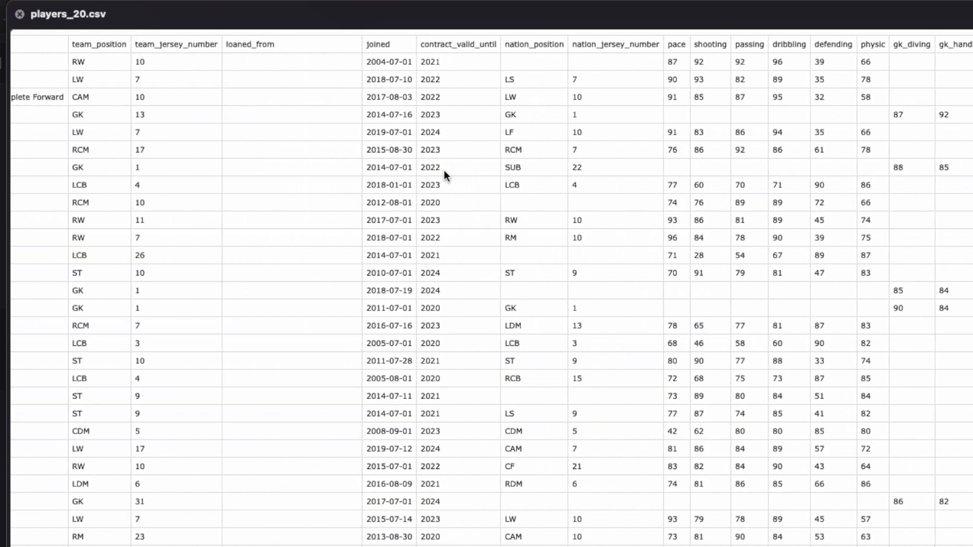
scroll(left, 3)
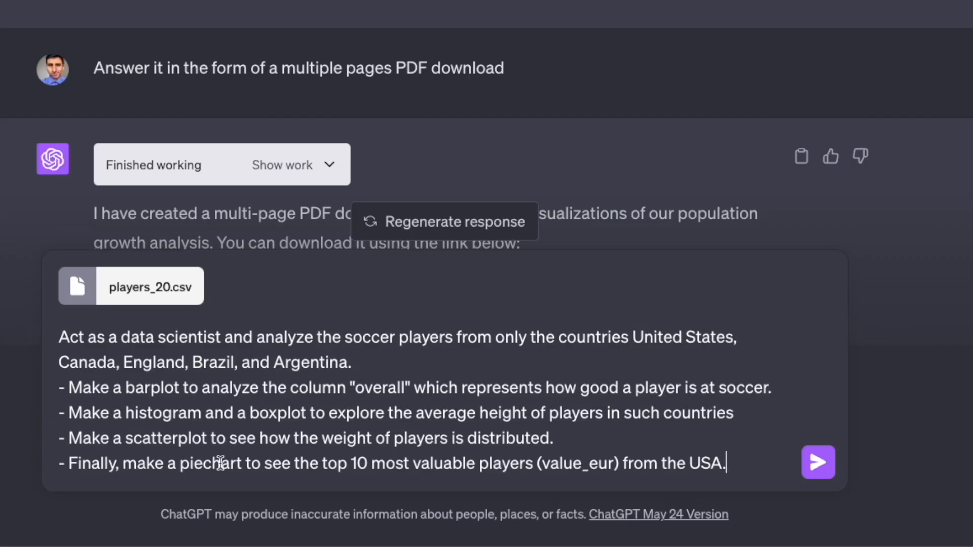
mouse_move(307, 382)
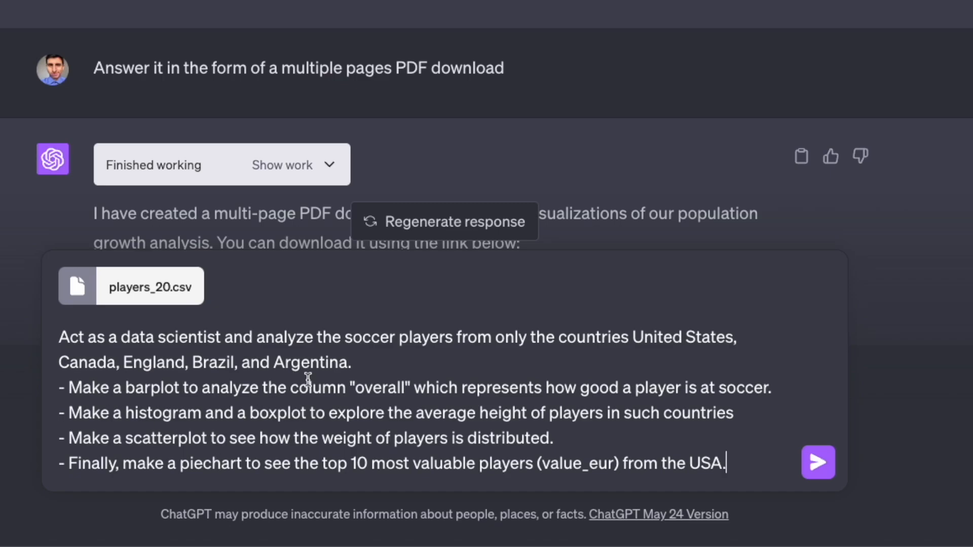
- Review the soccer prompt, highlighting the words barplot, boxplot and piechart
drag(59, 337, 351, 363)
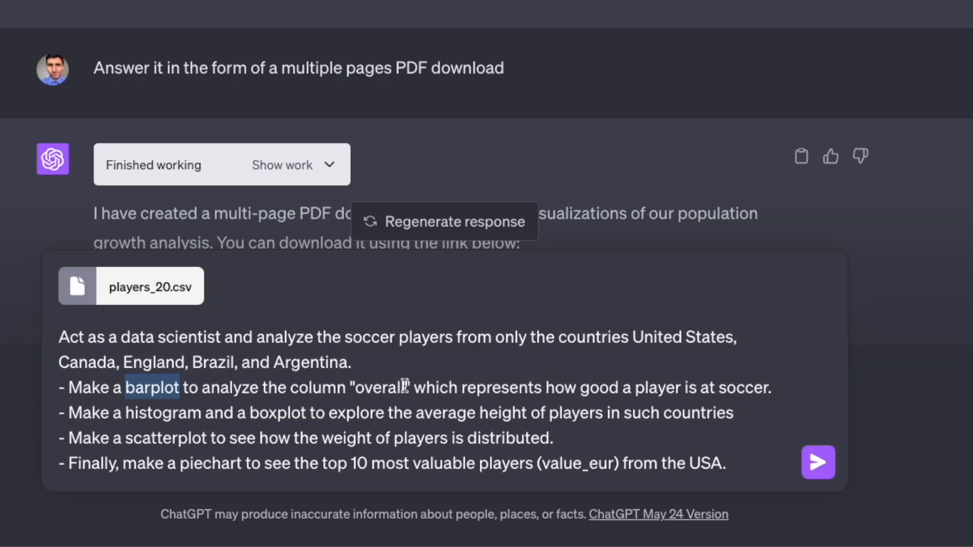
mouse_move(177, 403)
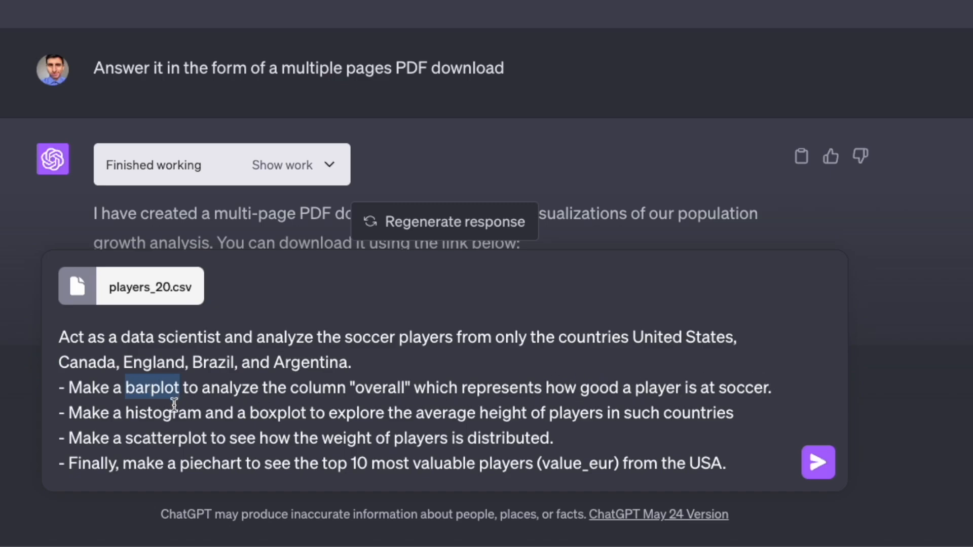
double_click(164, 412)
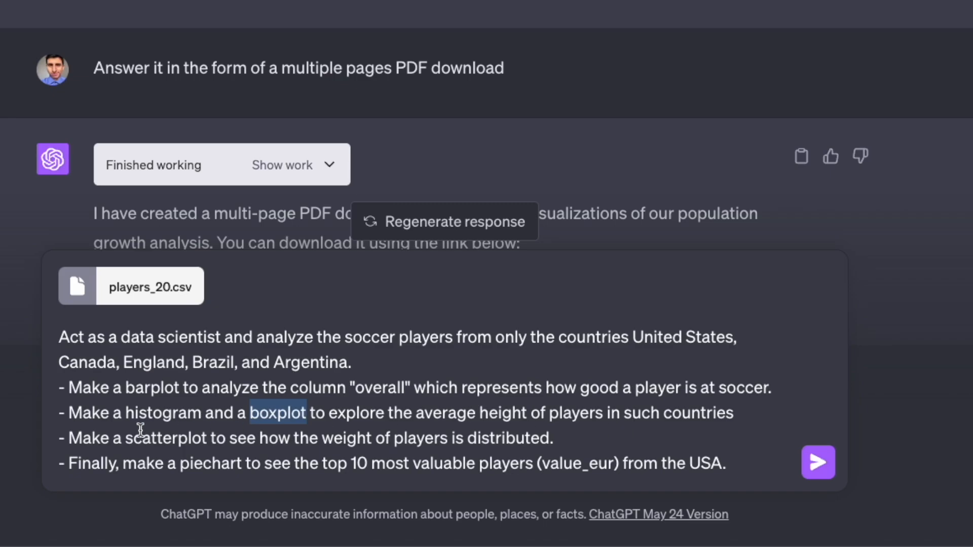
double_click(166, 437)
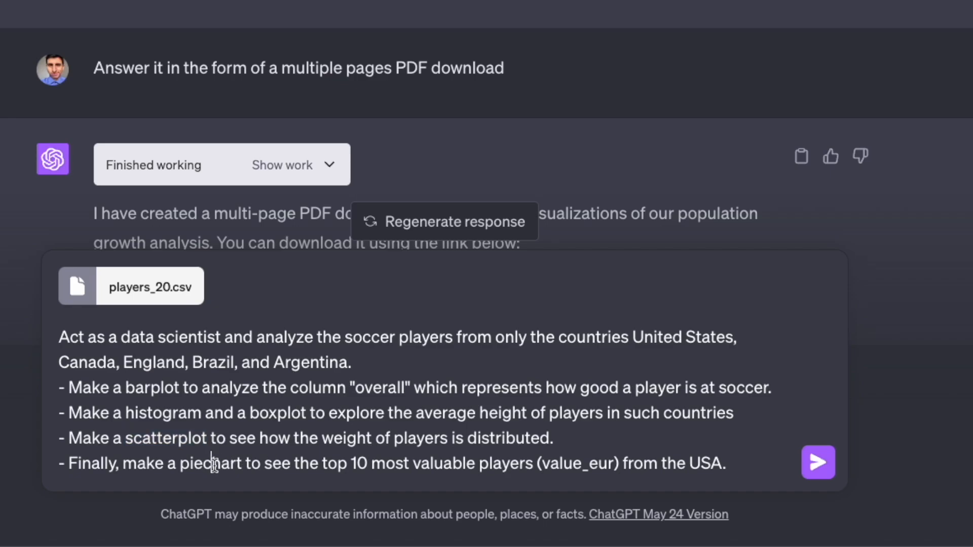
double_click(210, 462)
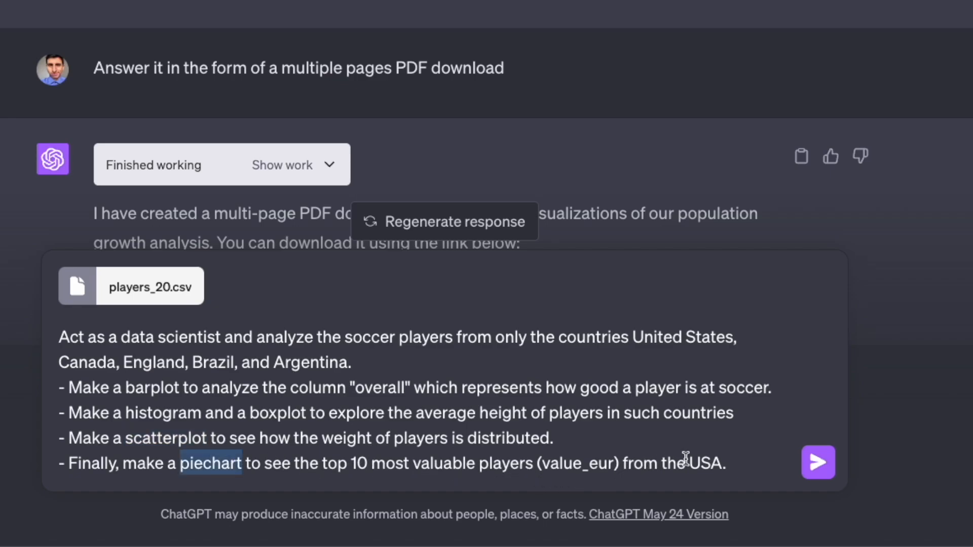
mouse_move(452, 412)
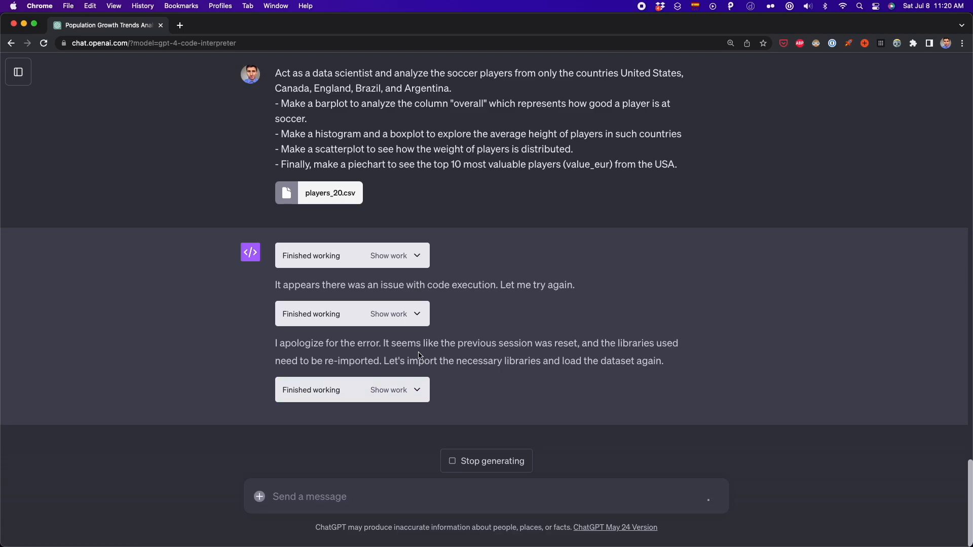
- Scroll through the ratings, height, weight and USA value charts, then start asking to recolour the pie
scroll(down, 3)
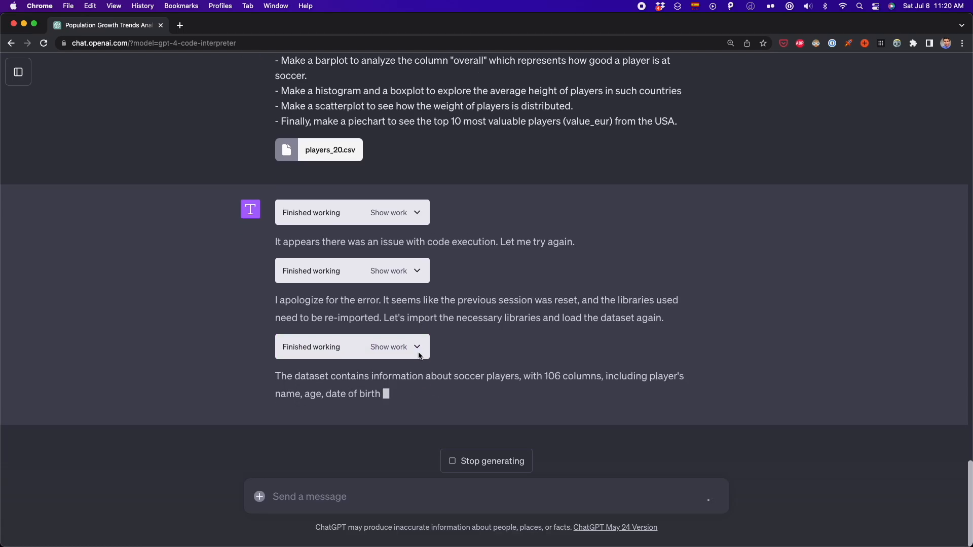
scroll(down, 3)
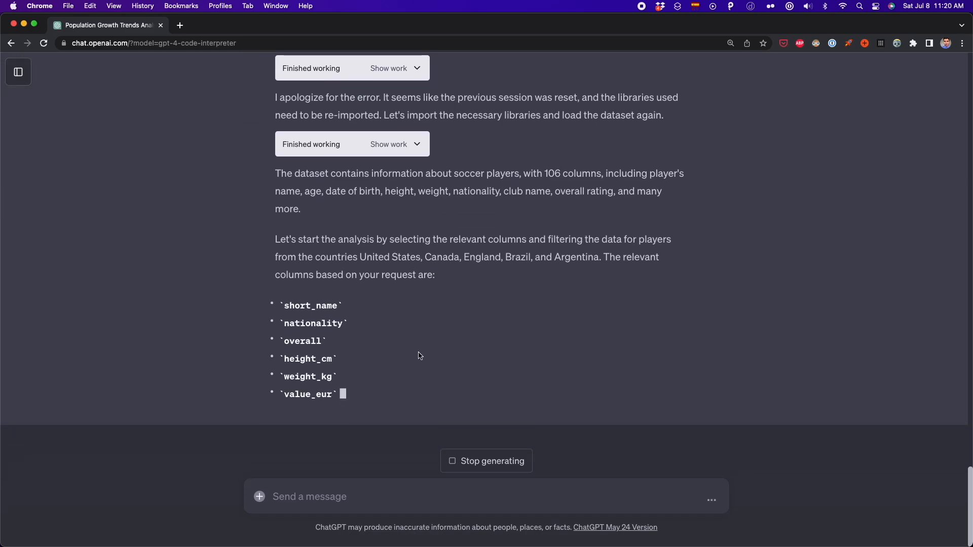
scroll(down, 3)
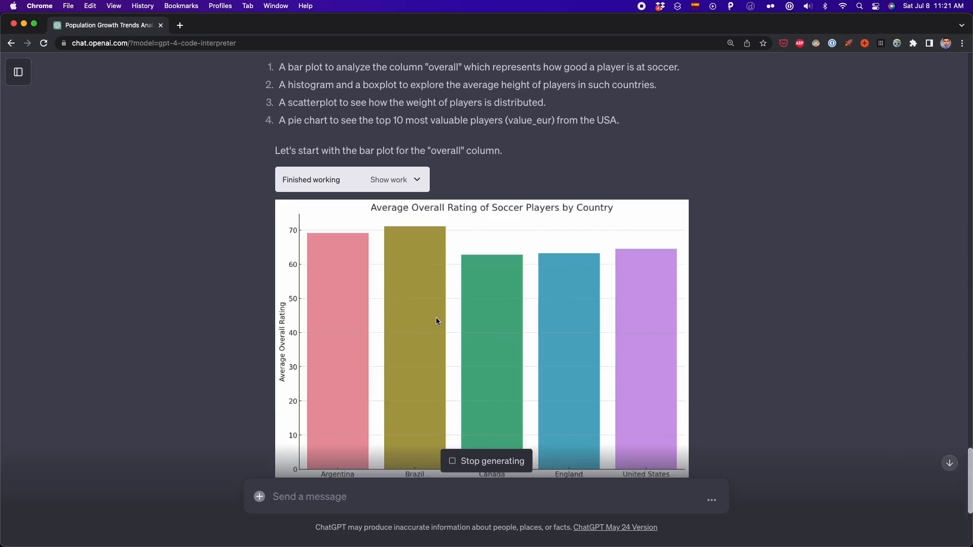
scroll(down, 3)
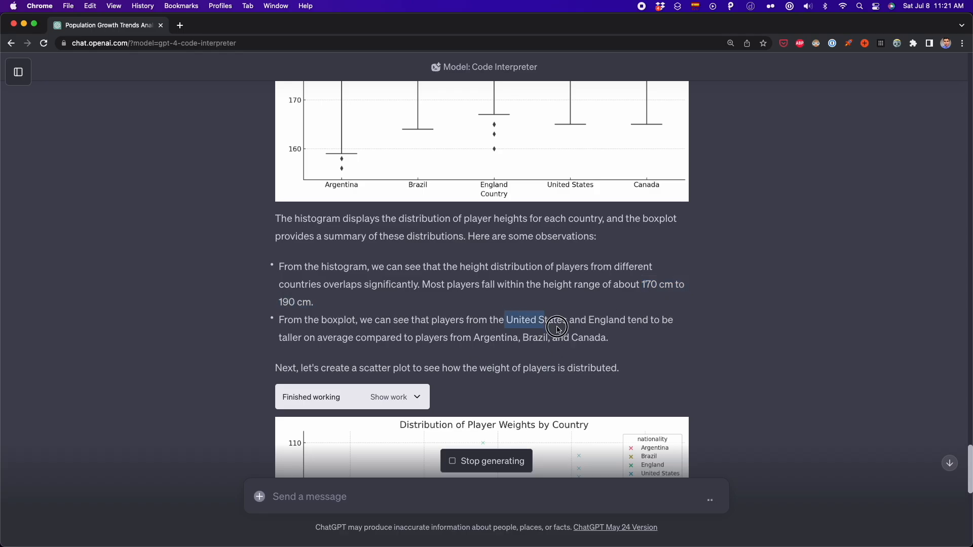
scroll(down, 3)
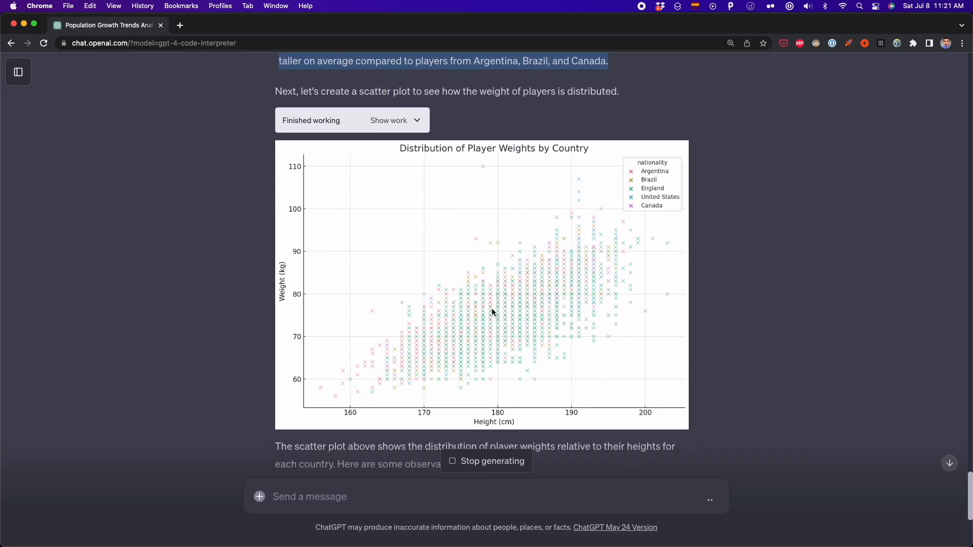
scroll(down, 3)
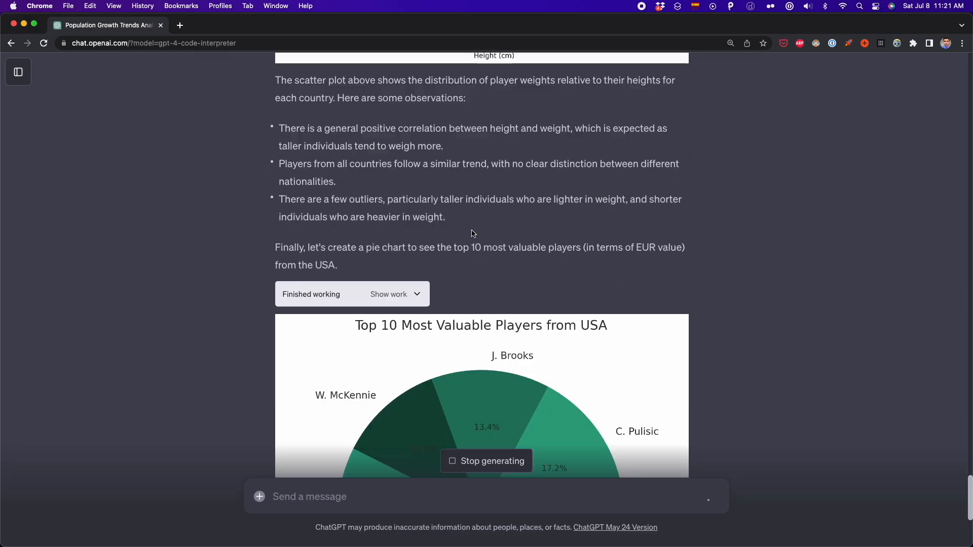
scroll(down, 3)
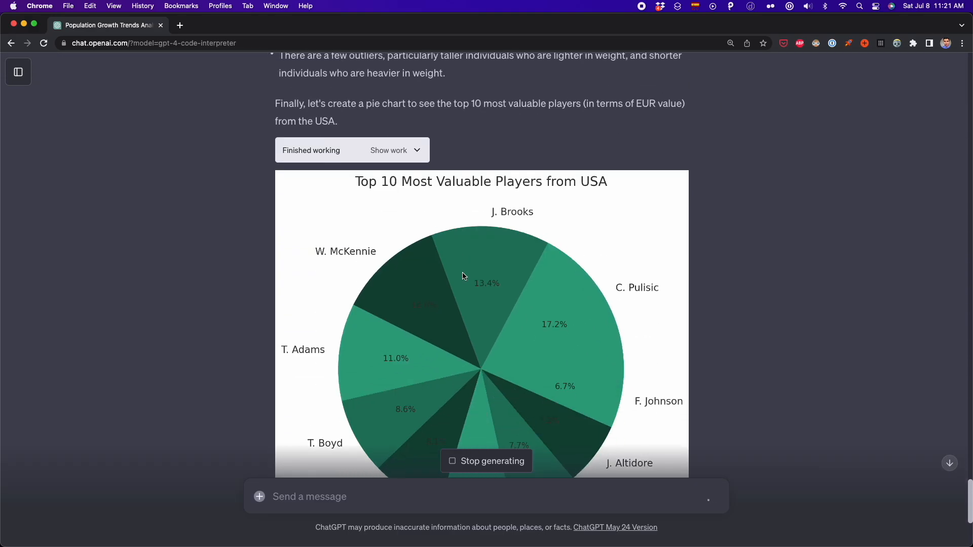
scroll(down, 3)
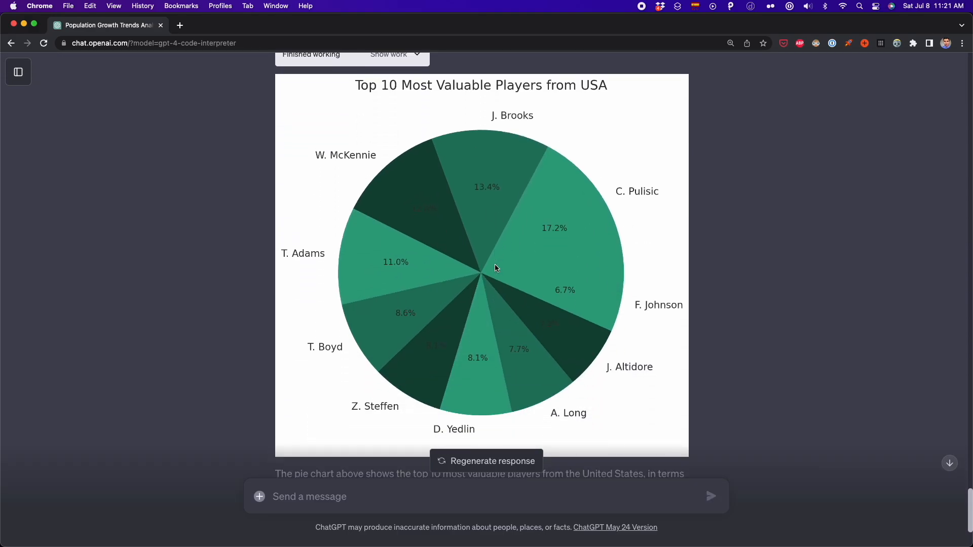
text(can you change the color of the pi)
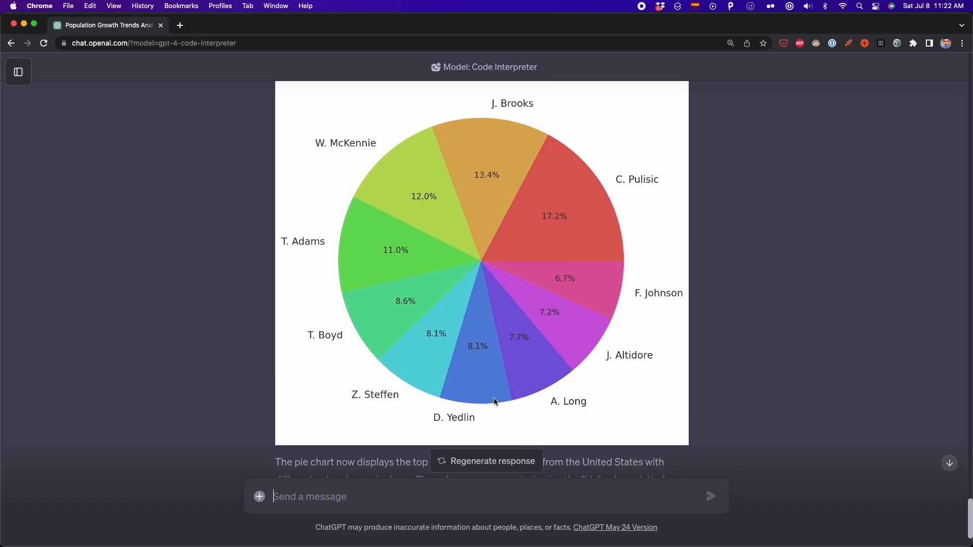
mouse_move(508, 286)
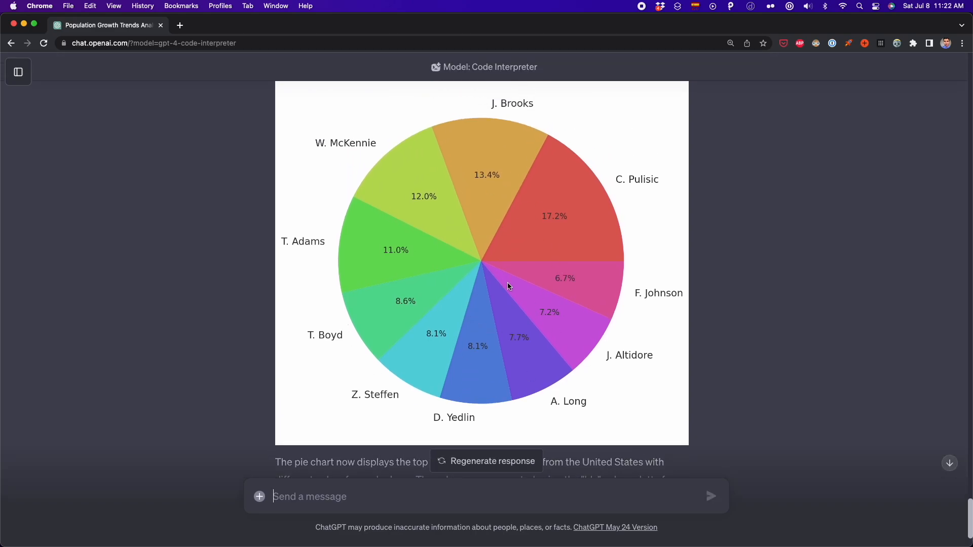
- Ask ChatGPT to add a link for downloading the soccer report as a PDF
text(Add a link to download this)
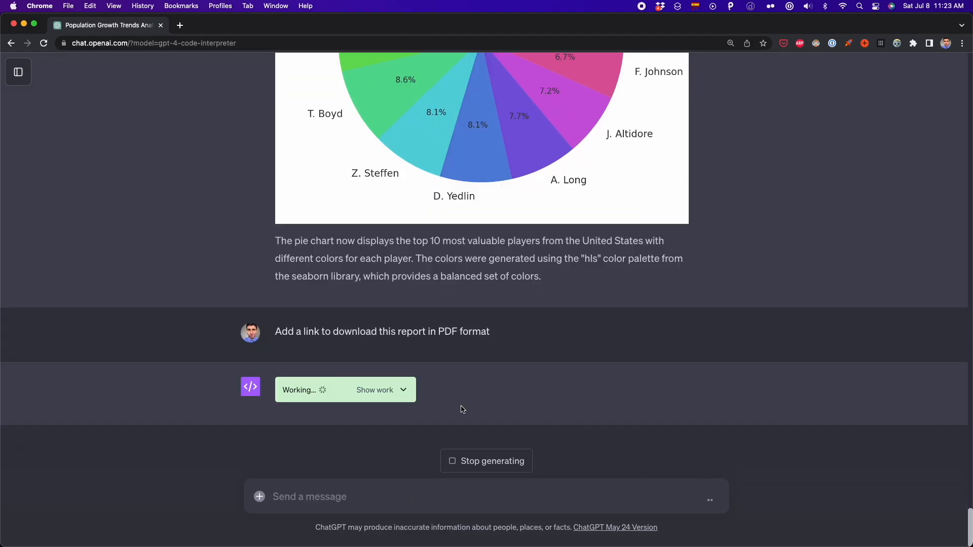
mouse_move(410, 409)
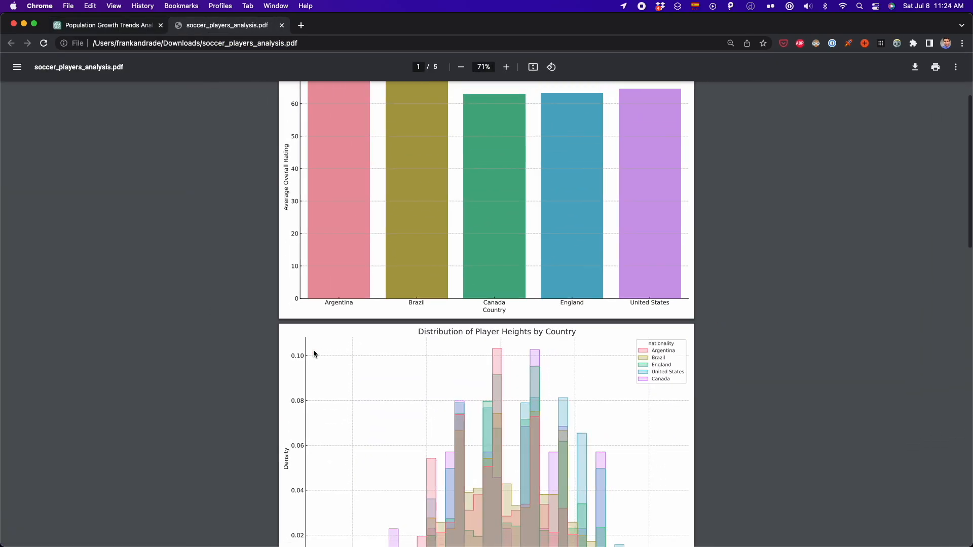
scroll(down, 3)
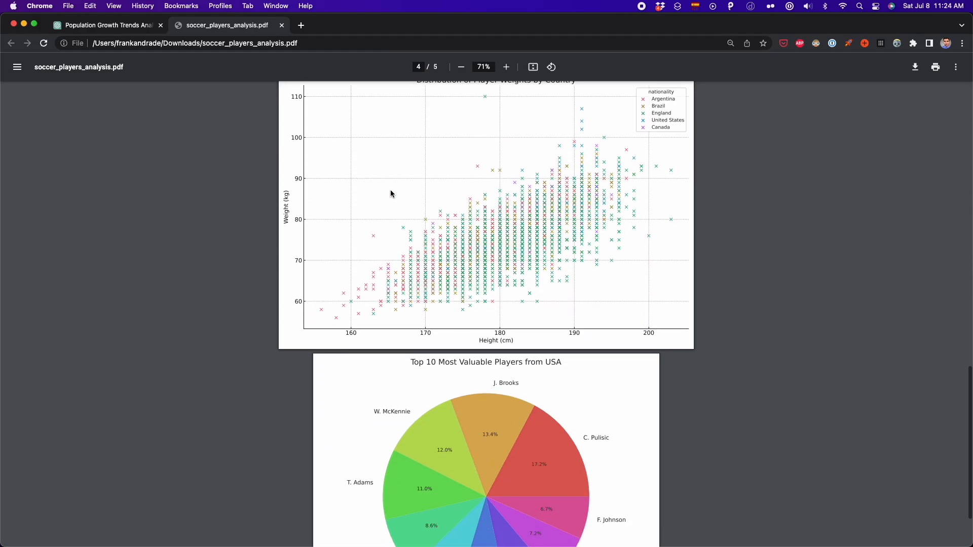
scroll(down, 3)
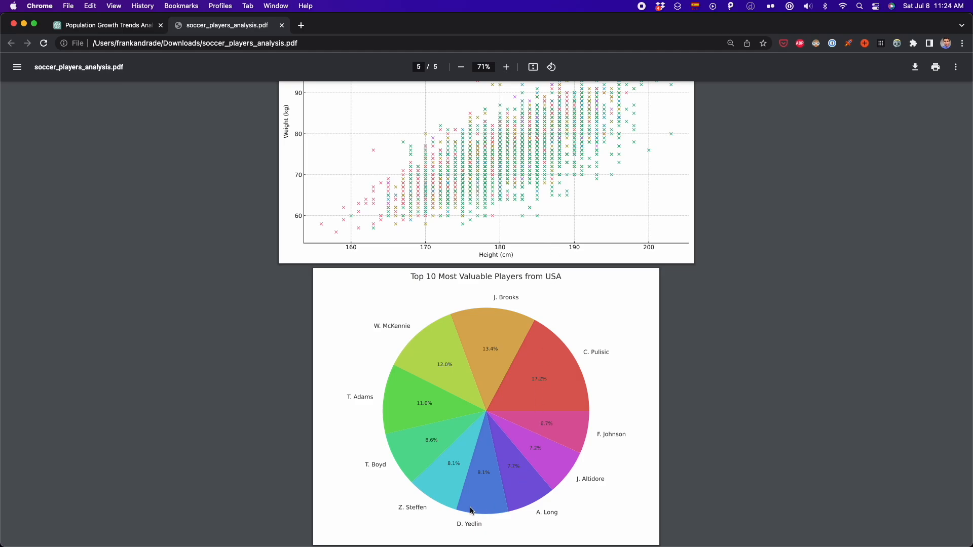
click(506, 67)
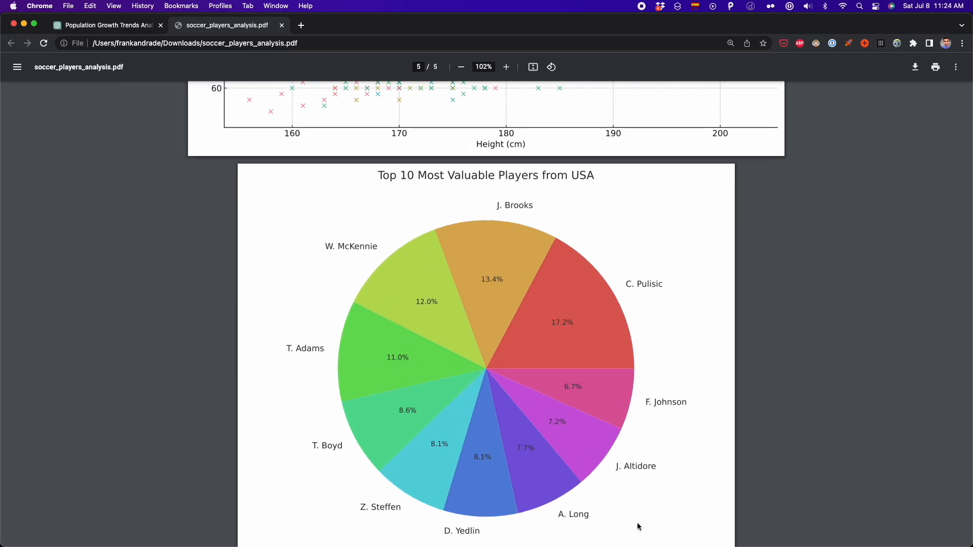
click(461, 67)
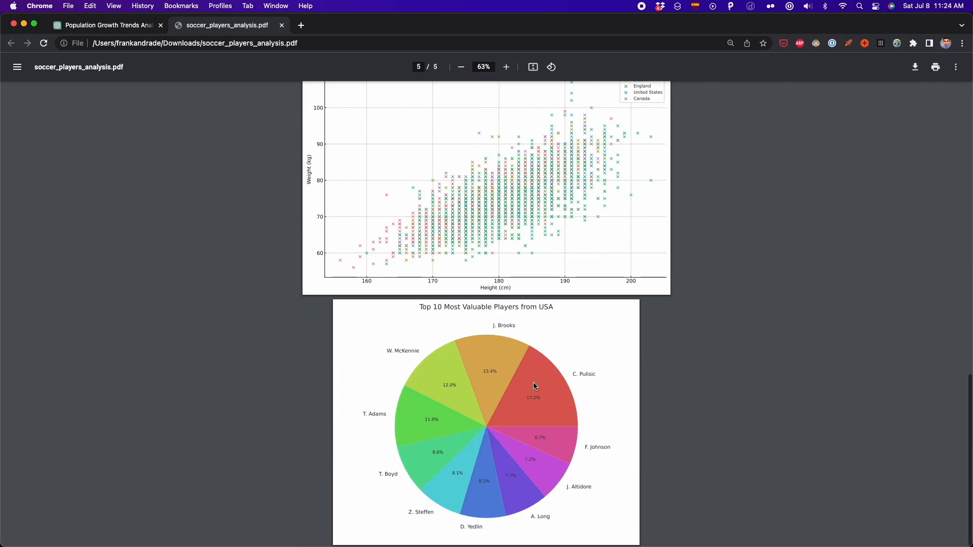
mouse_move(467, 426)
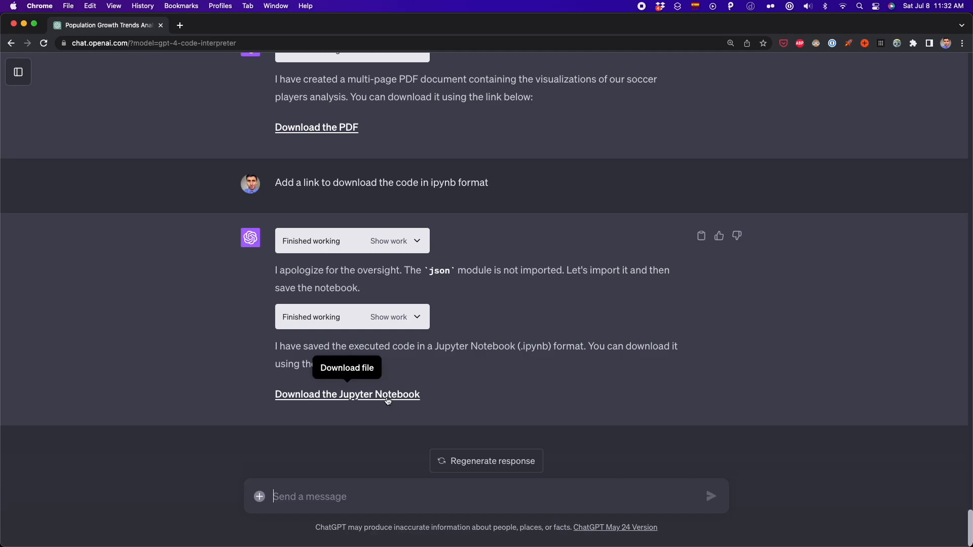
- Save the executed analysis code as an .ipynb file from ChatGPT's download link
click(347, 394)
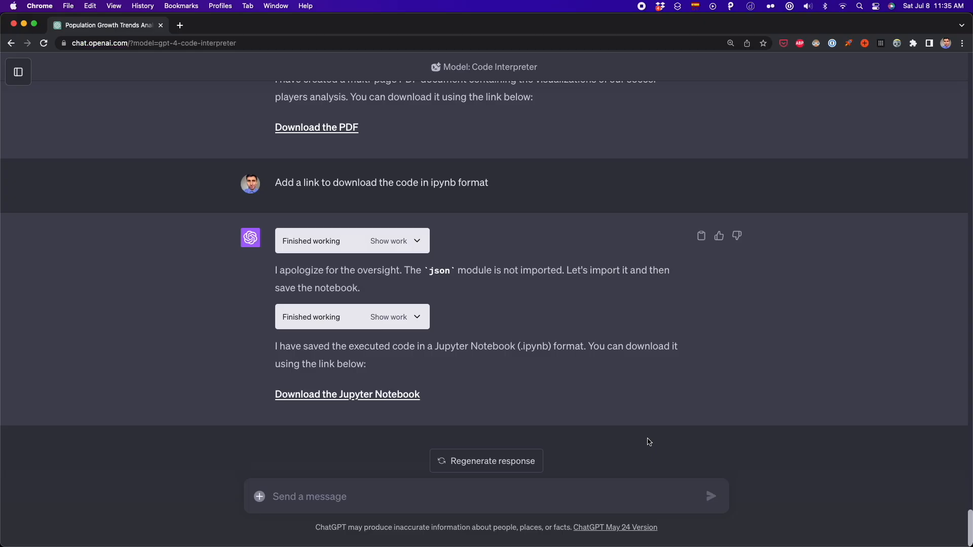
mouse_move(260, 497)
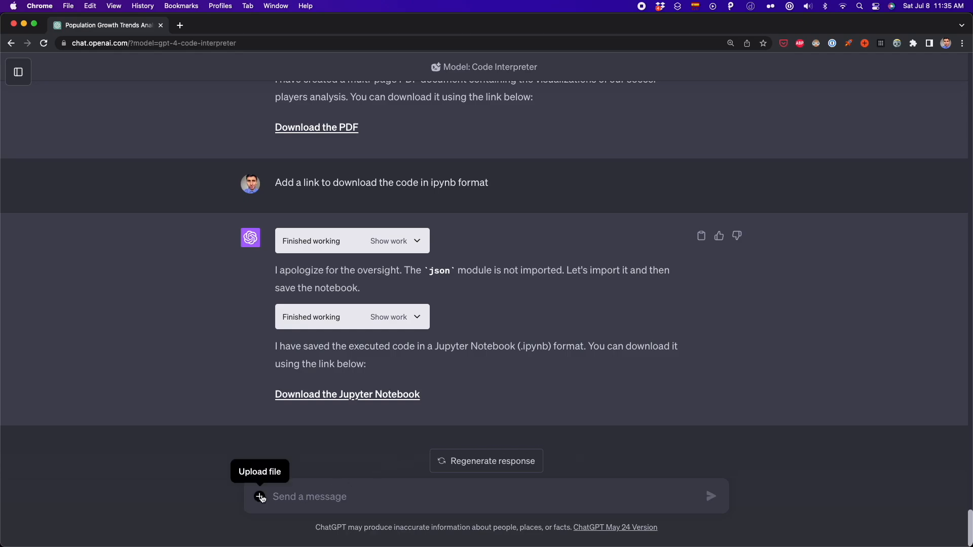
- Attach players_17.csv from the file dialog and send it to the chat
click(260, 496)
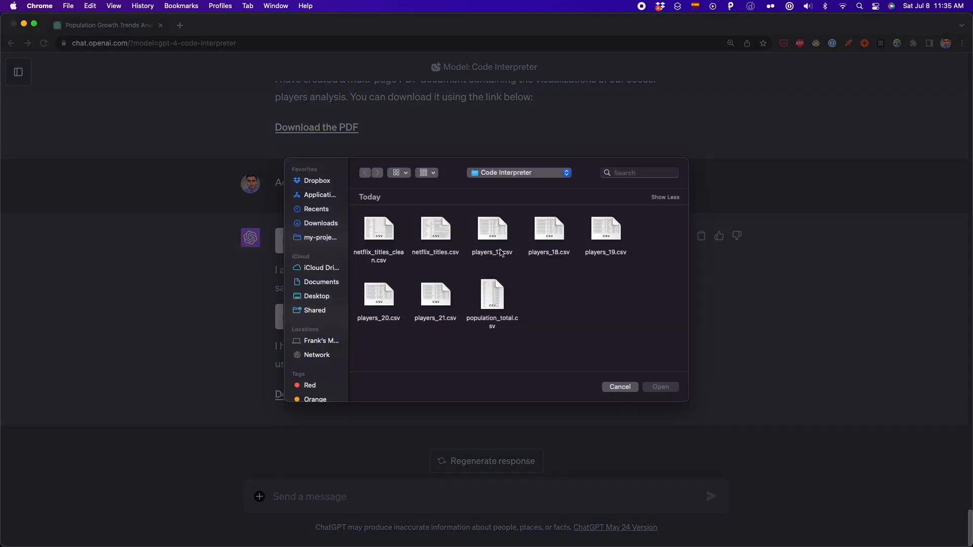
click(493, 231)
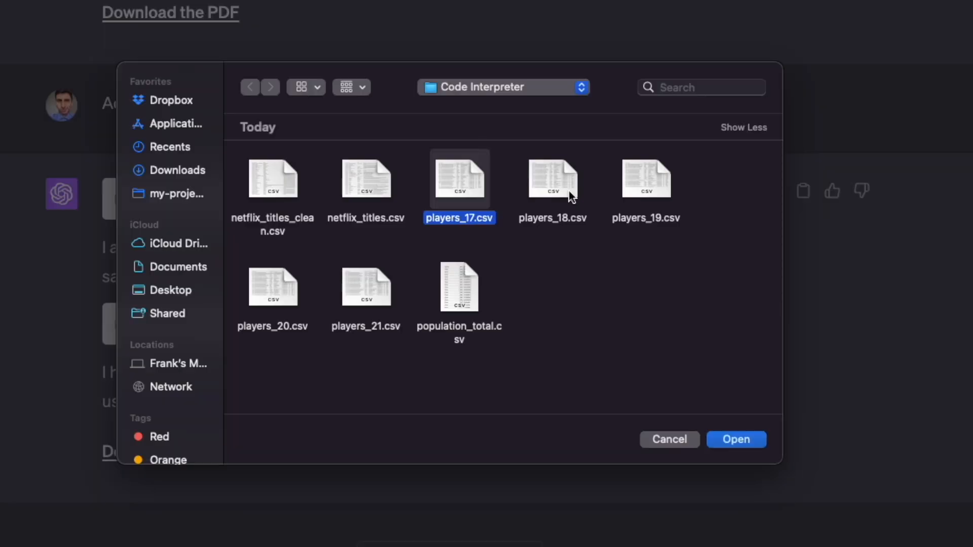
mouse_move(619, 221)
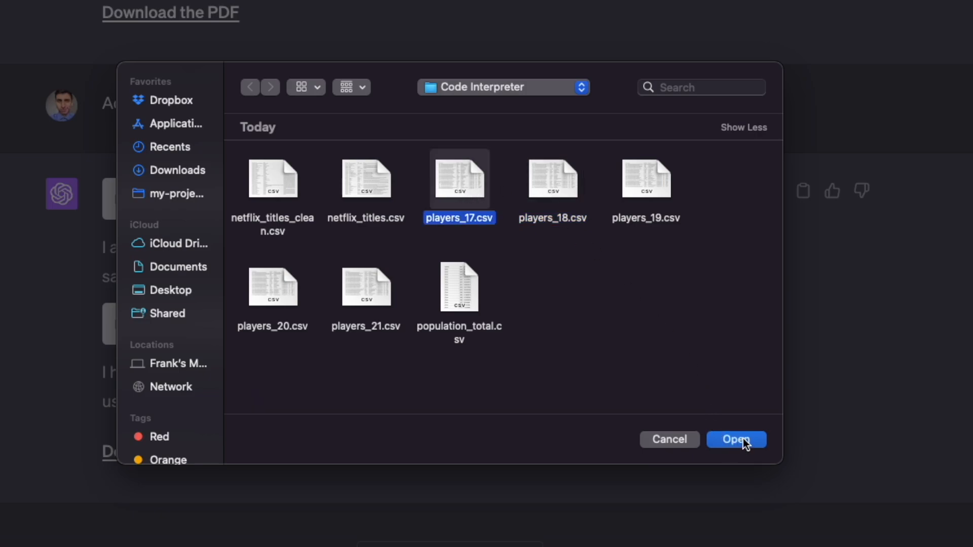
click(736, 439)
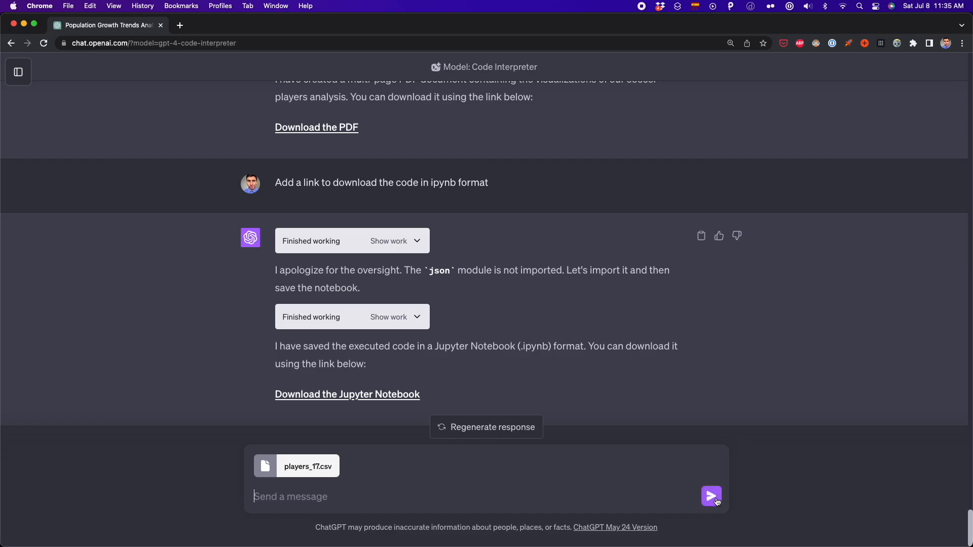
click(711, 497)
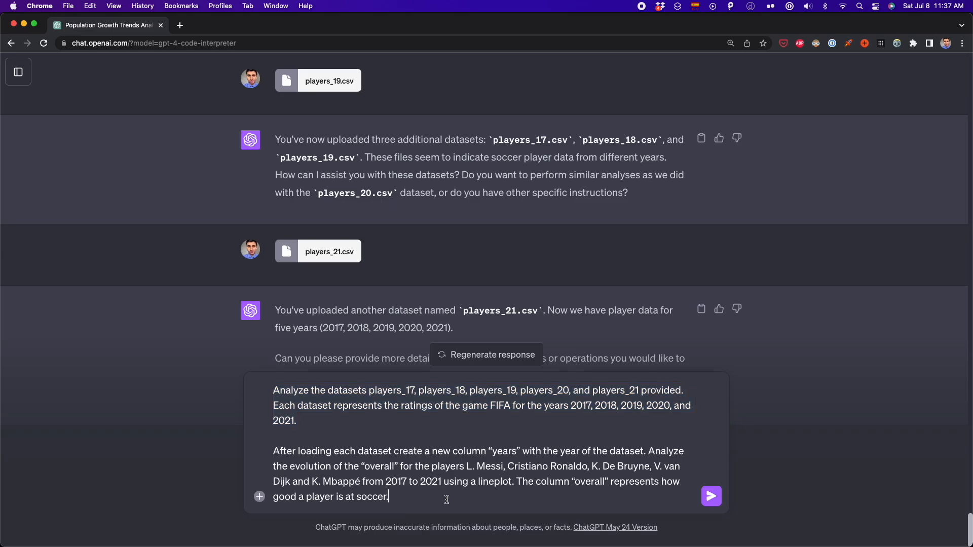
mouse_move(486, 457)
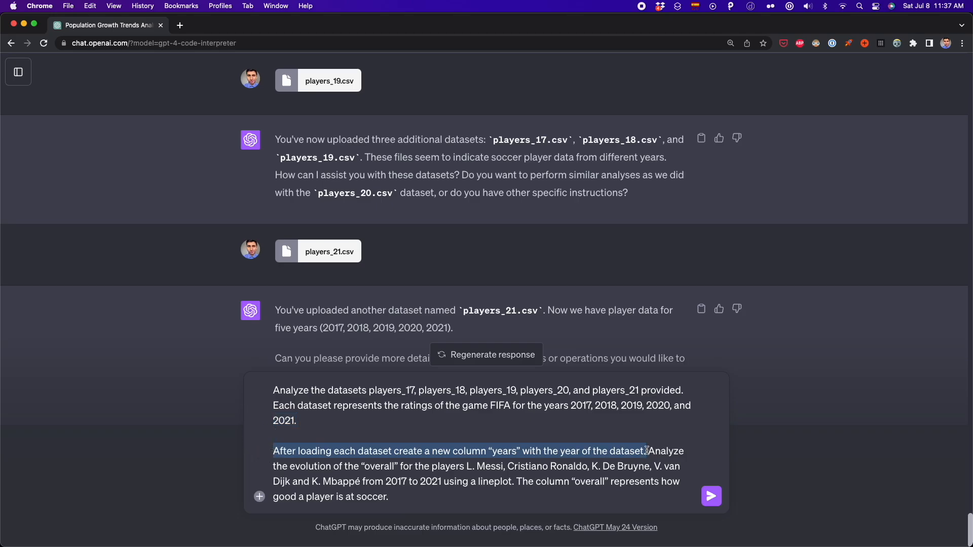
- Review the prompt's years-column instruction, then send the 2017–2021 star-player ratings line-plot request
drag(645, 450, 629, 497)
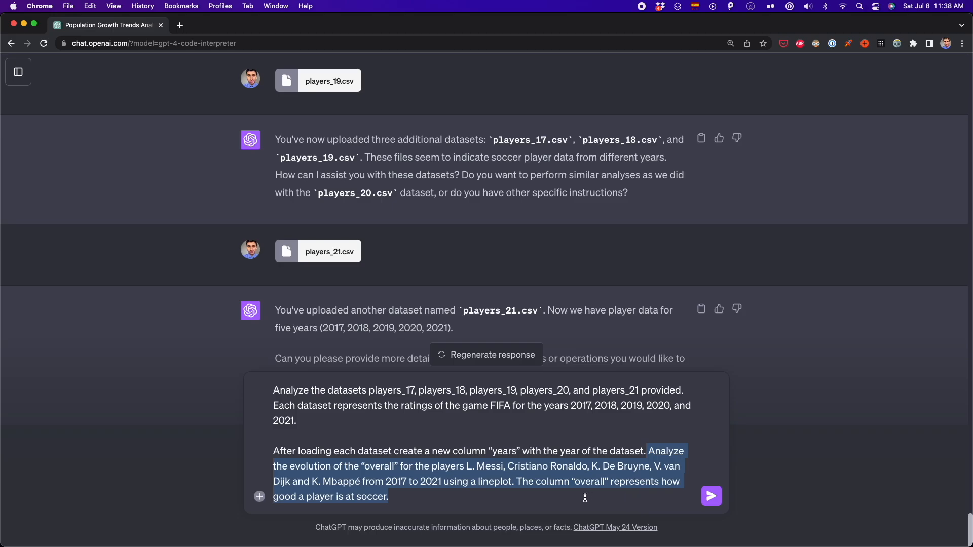
click(522, 494)
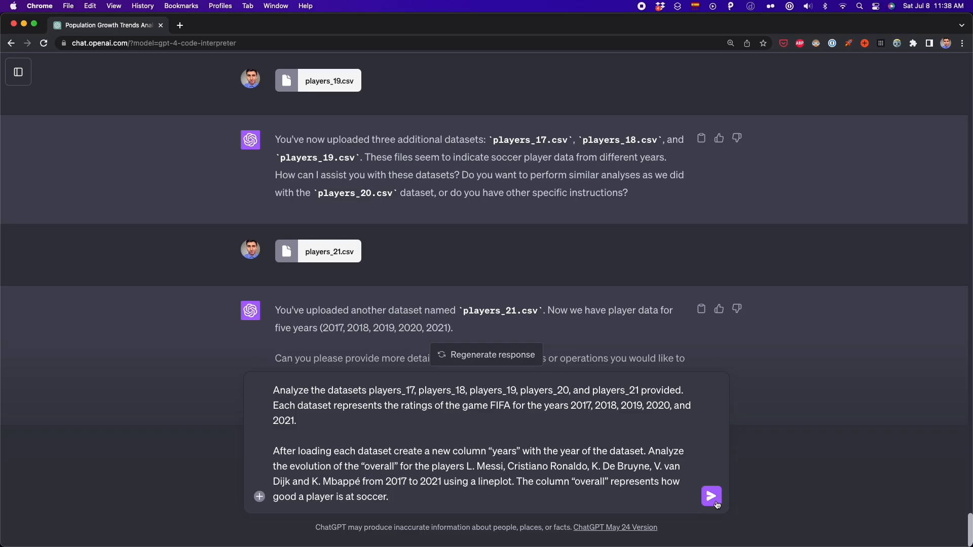
click(711, 496)
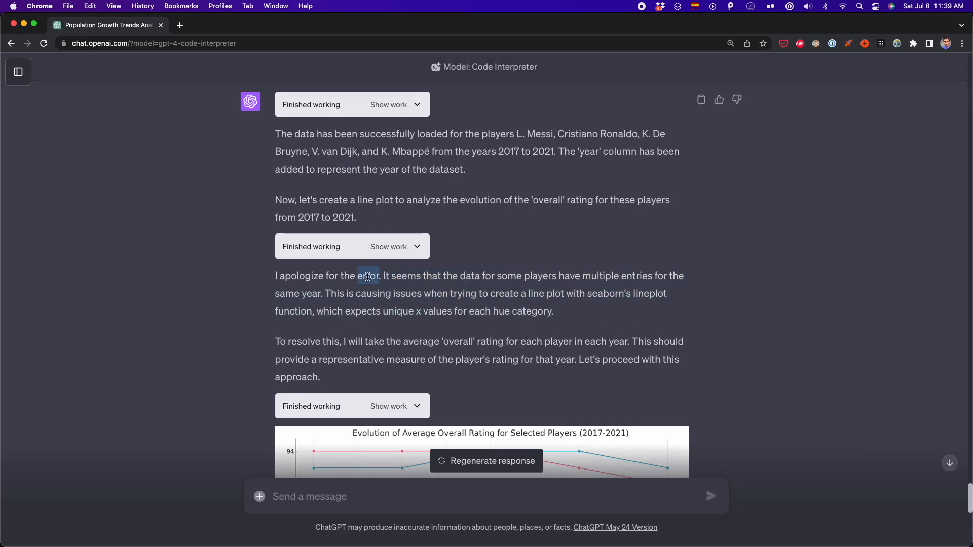
- Highlight the error explanation and scroll down to the five players' ratings line plot
drag(367, 276, 265, 341)
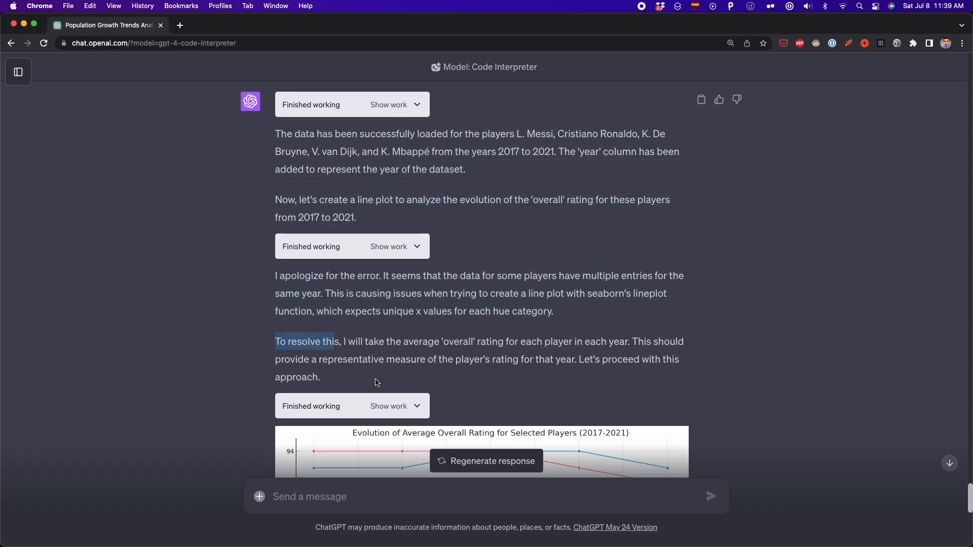
scroll(down, 3)
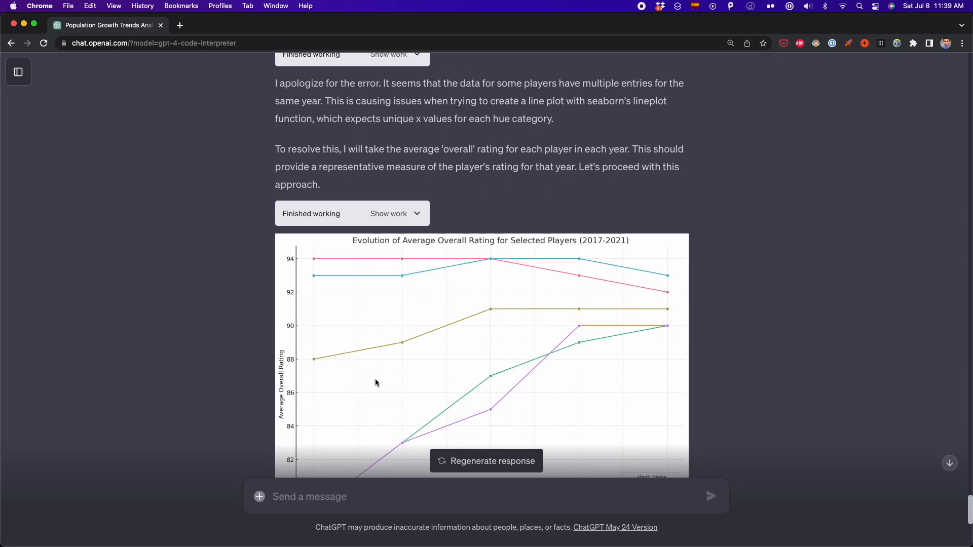
scroll(down, 3)
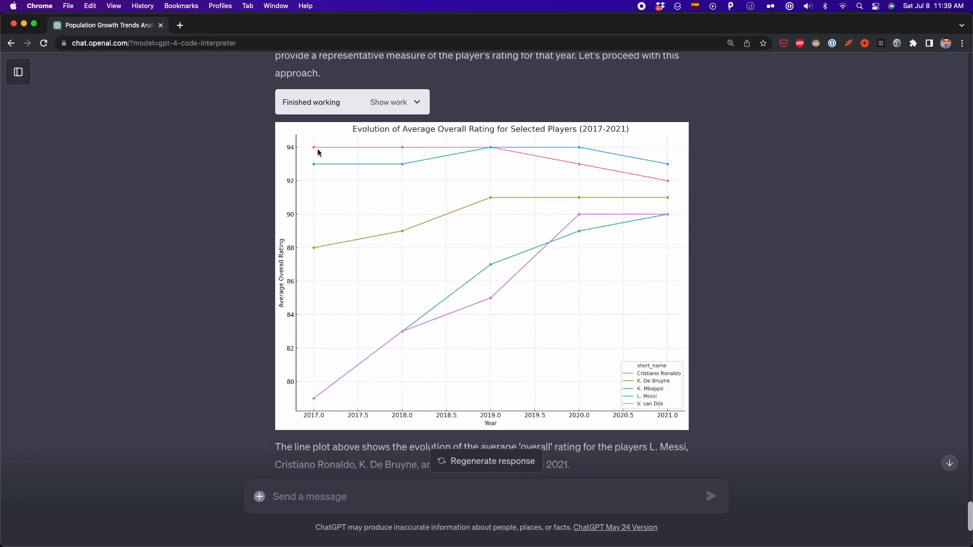
mouse_move(526, 327)
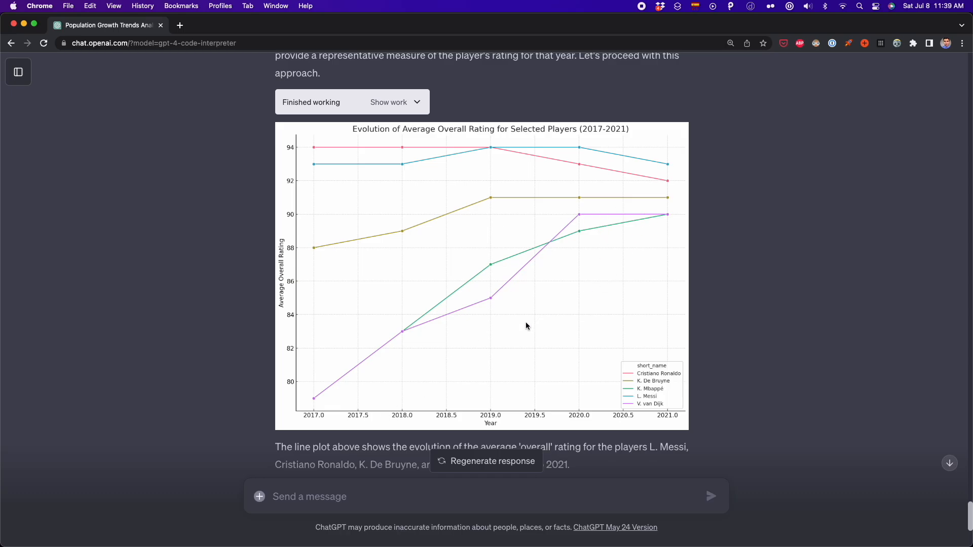
scroll(down, 3)
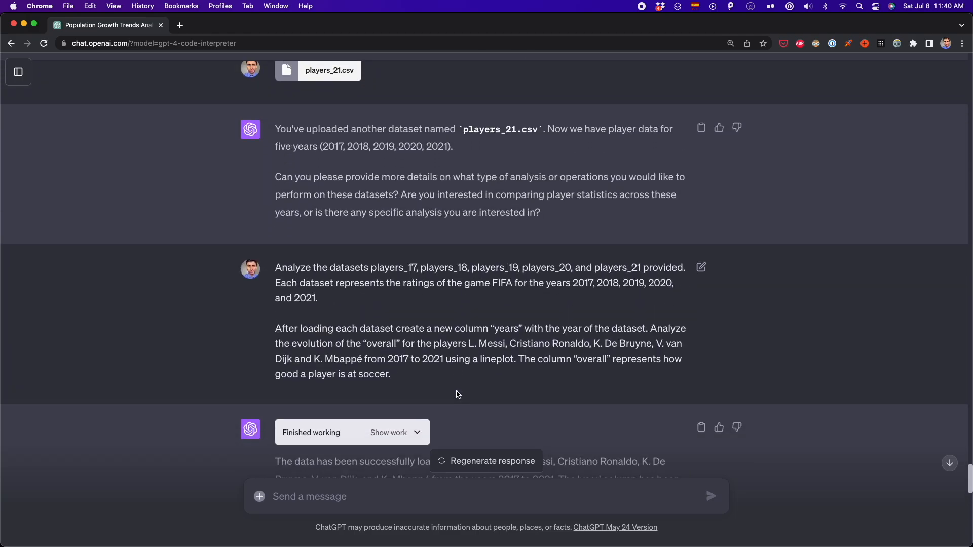
scroll(down, 3)
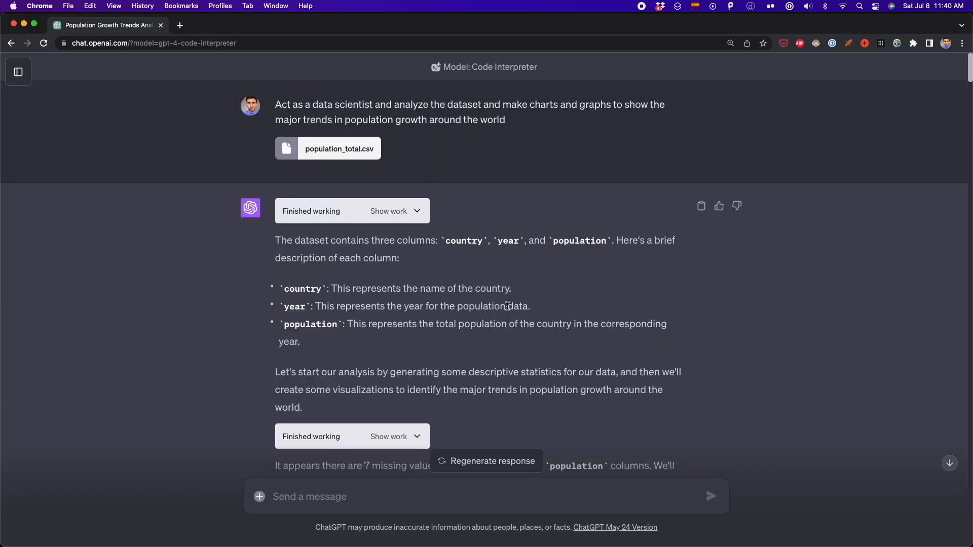
scroll(down, 3)
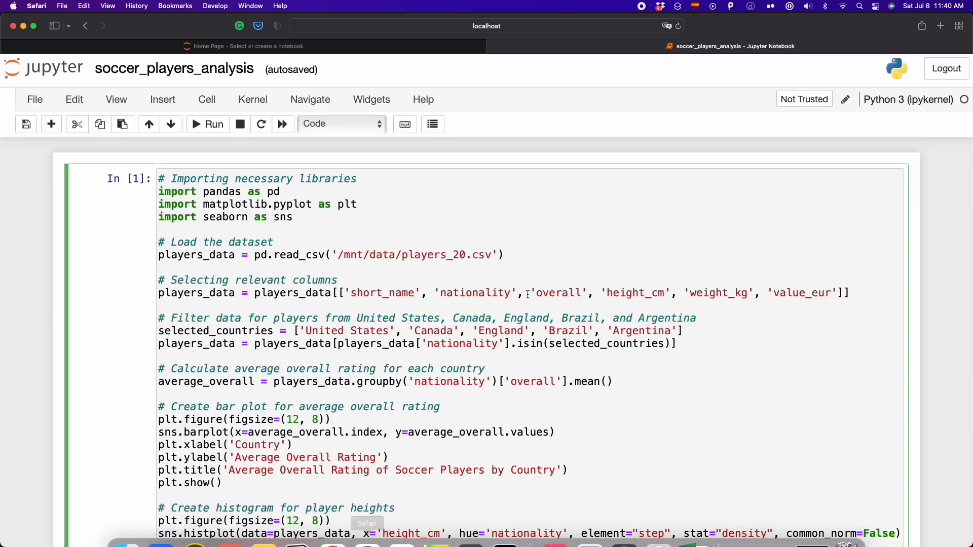
- Scroll through the pandas and seaborn code cells of soccer_players_analysis.ipynb
scroll(down, 3)
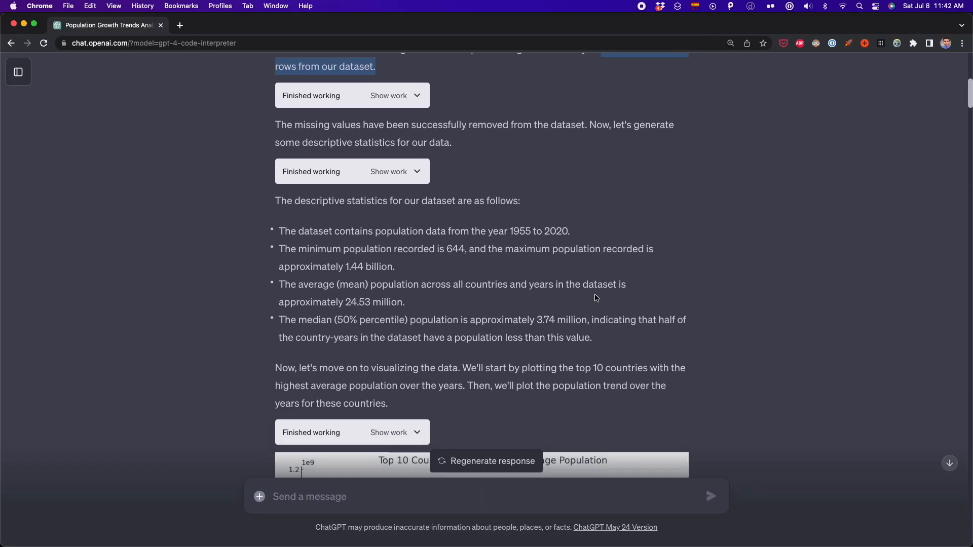
scroll(down, 3)
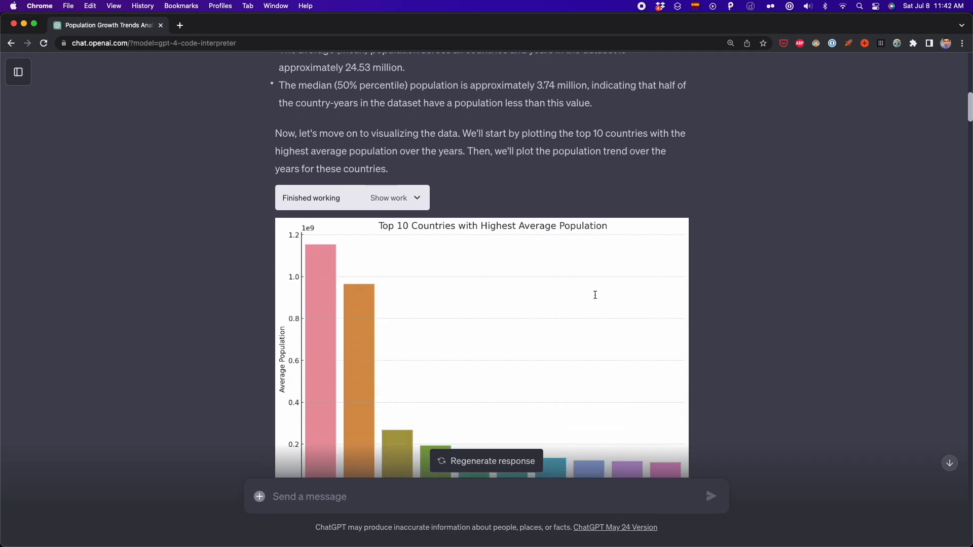
scroll(down, 3)
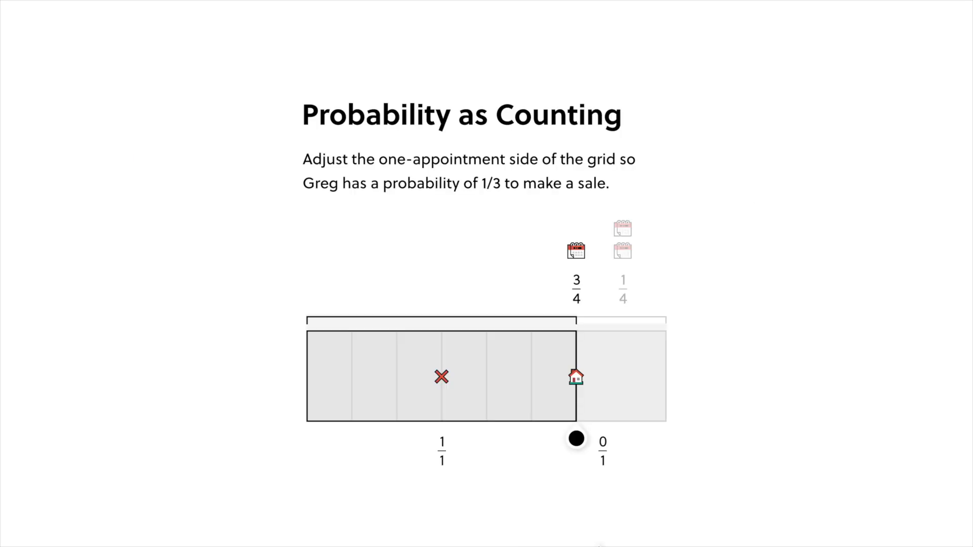
- Resize the one-appointment portion of the probability grid in Probability as Counting
drag(576, 439, 520, 411)
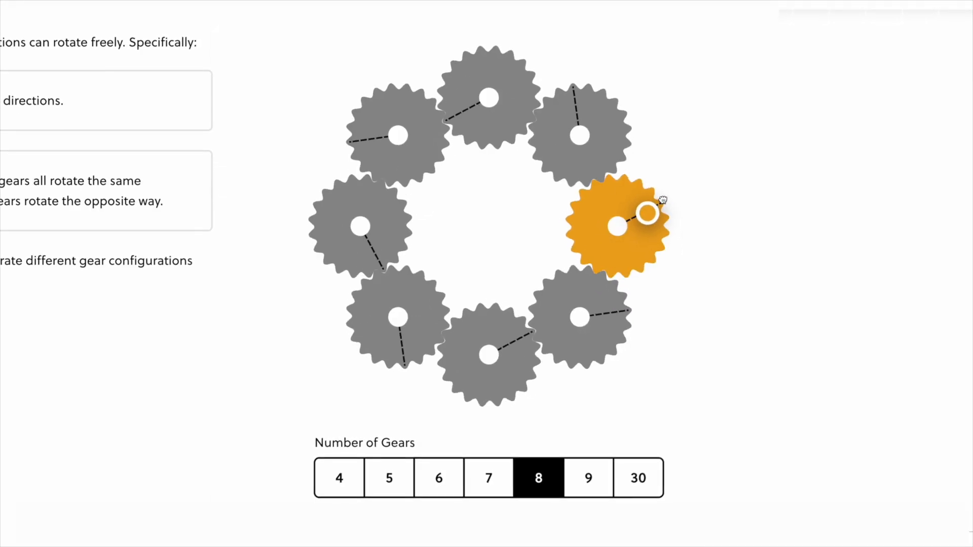
- Switch the gear arrangement from 8 gears to a ring of 30 gears
click(637, 478)
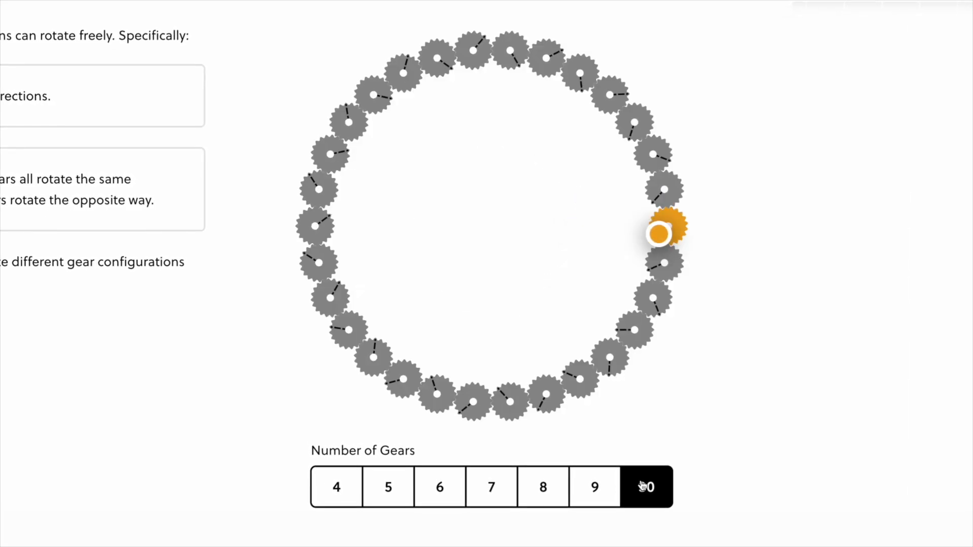